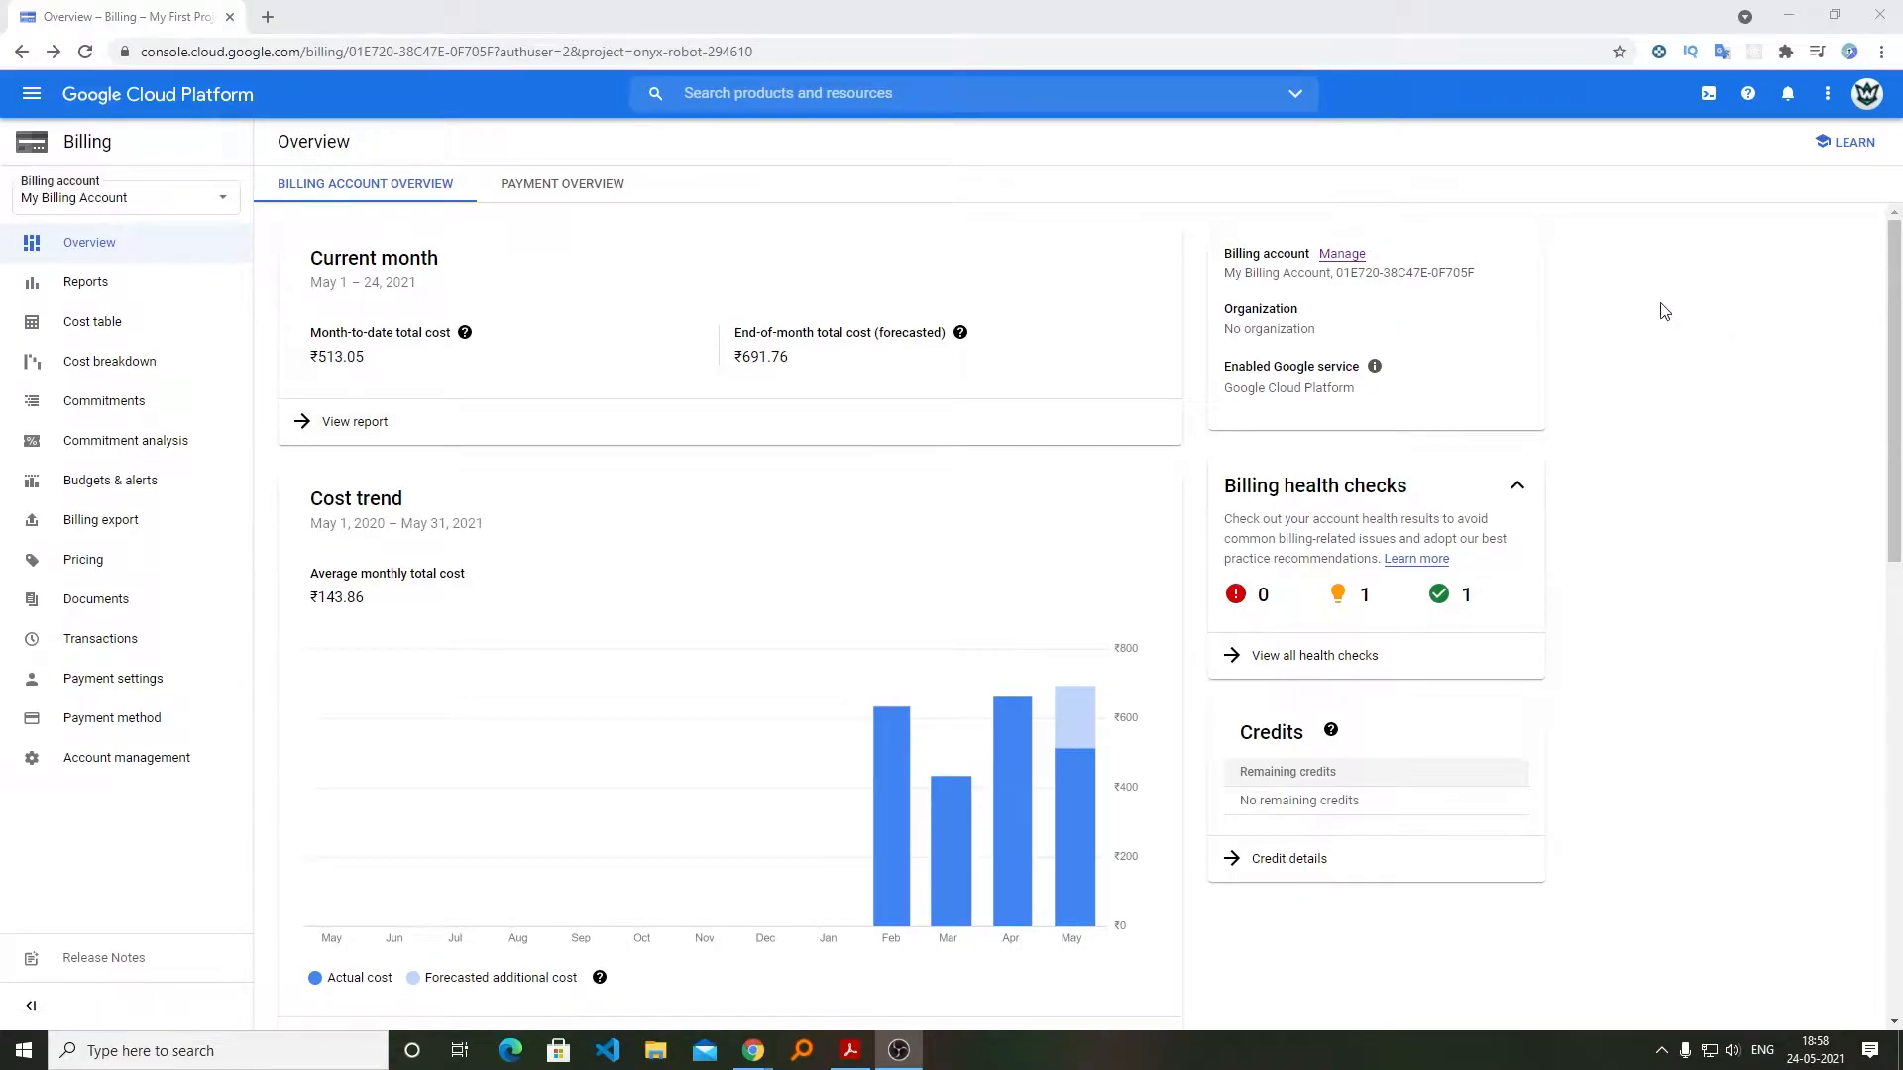
mouse_move(947, 226)
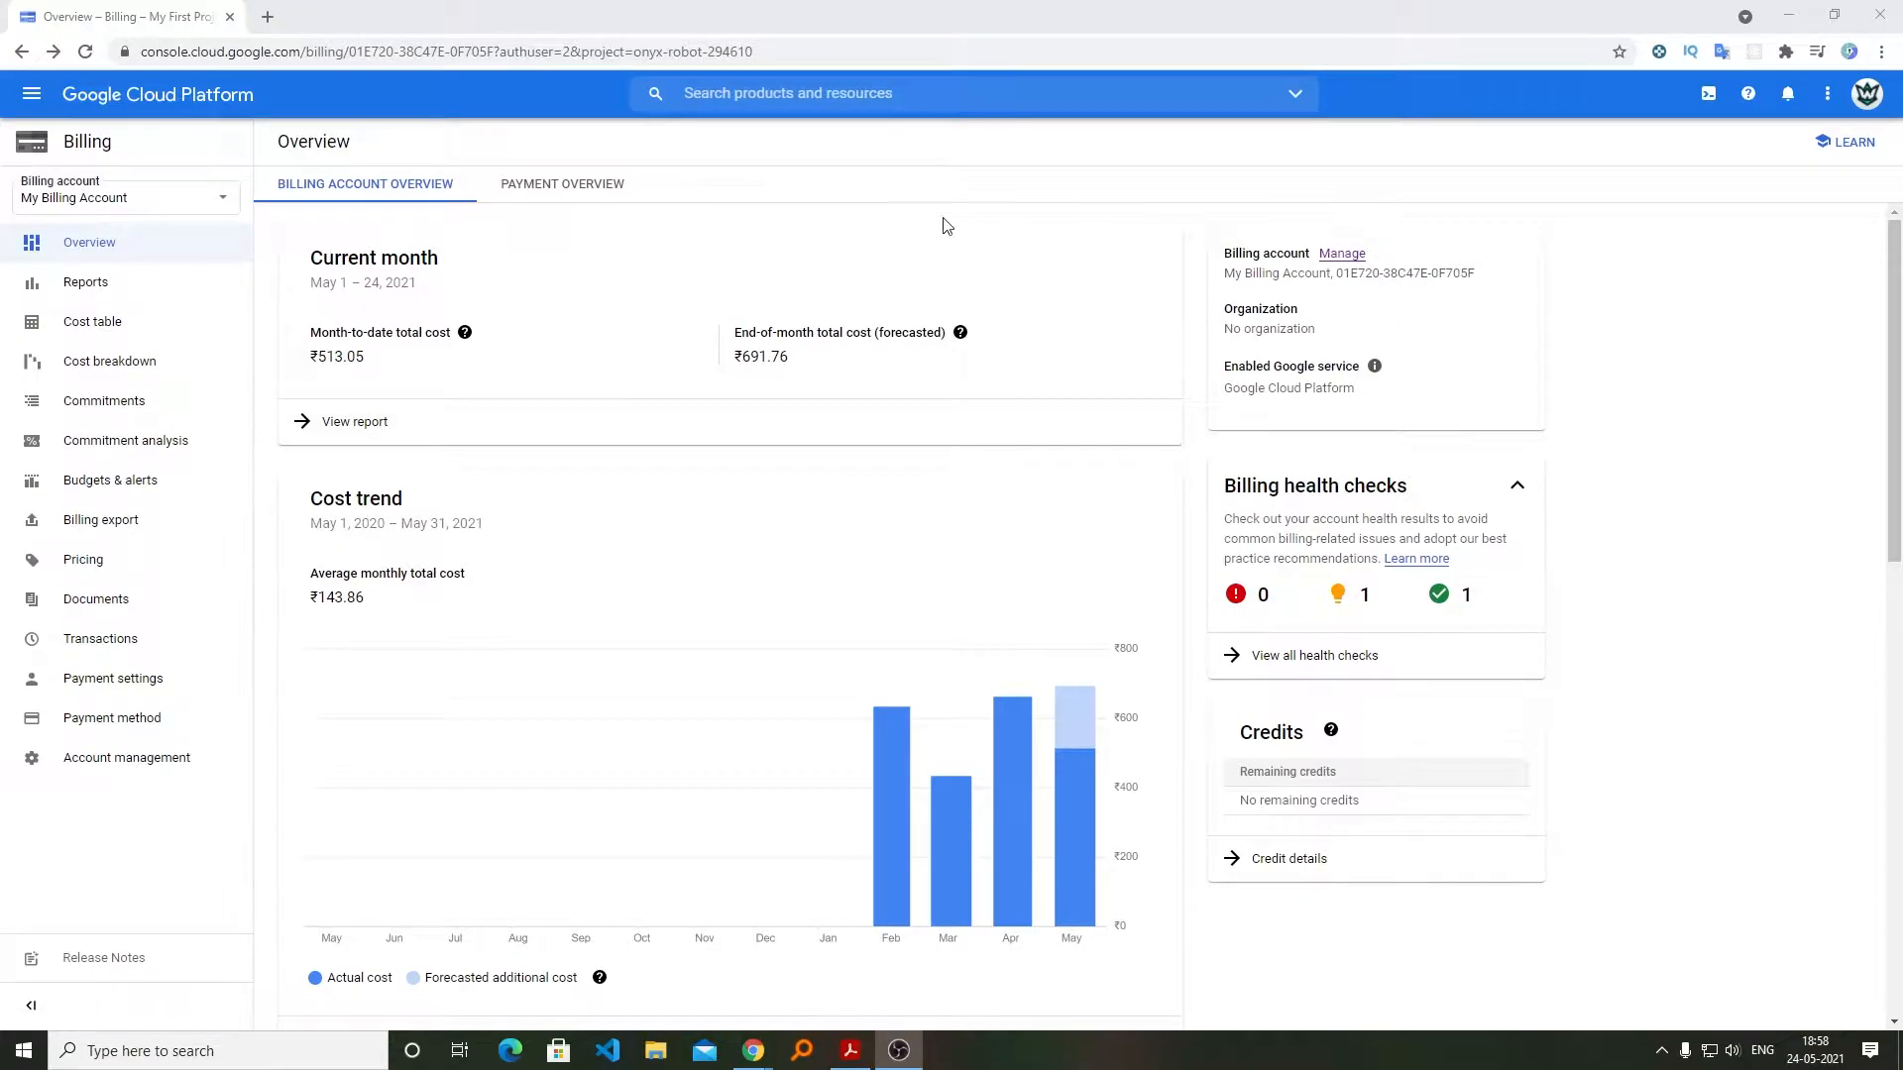
mouse_move(387, 446)
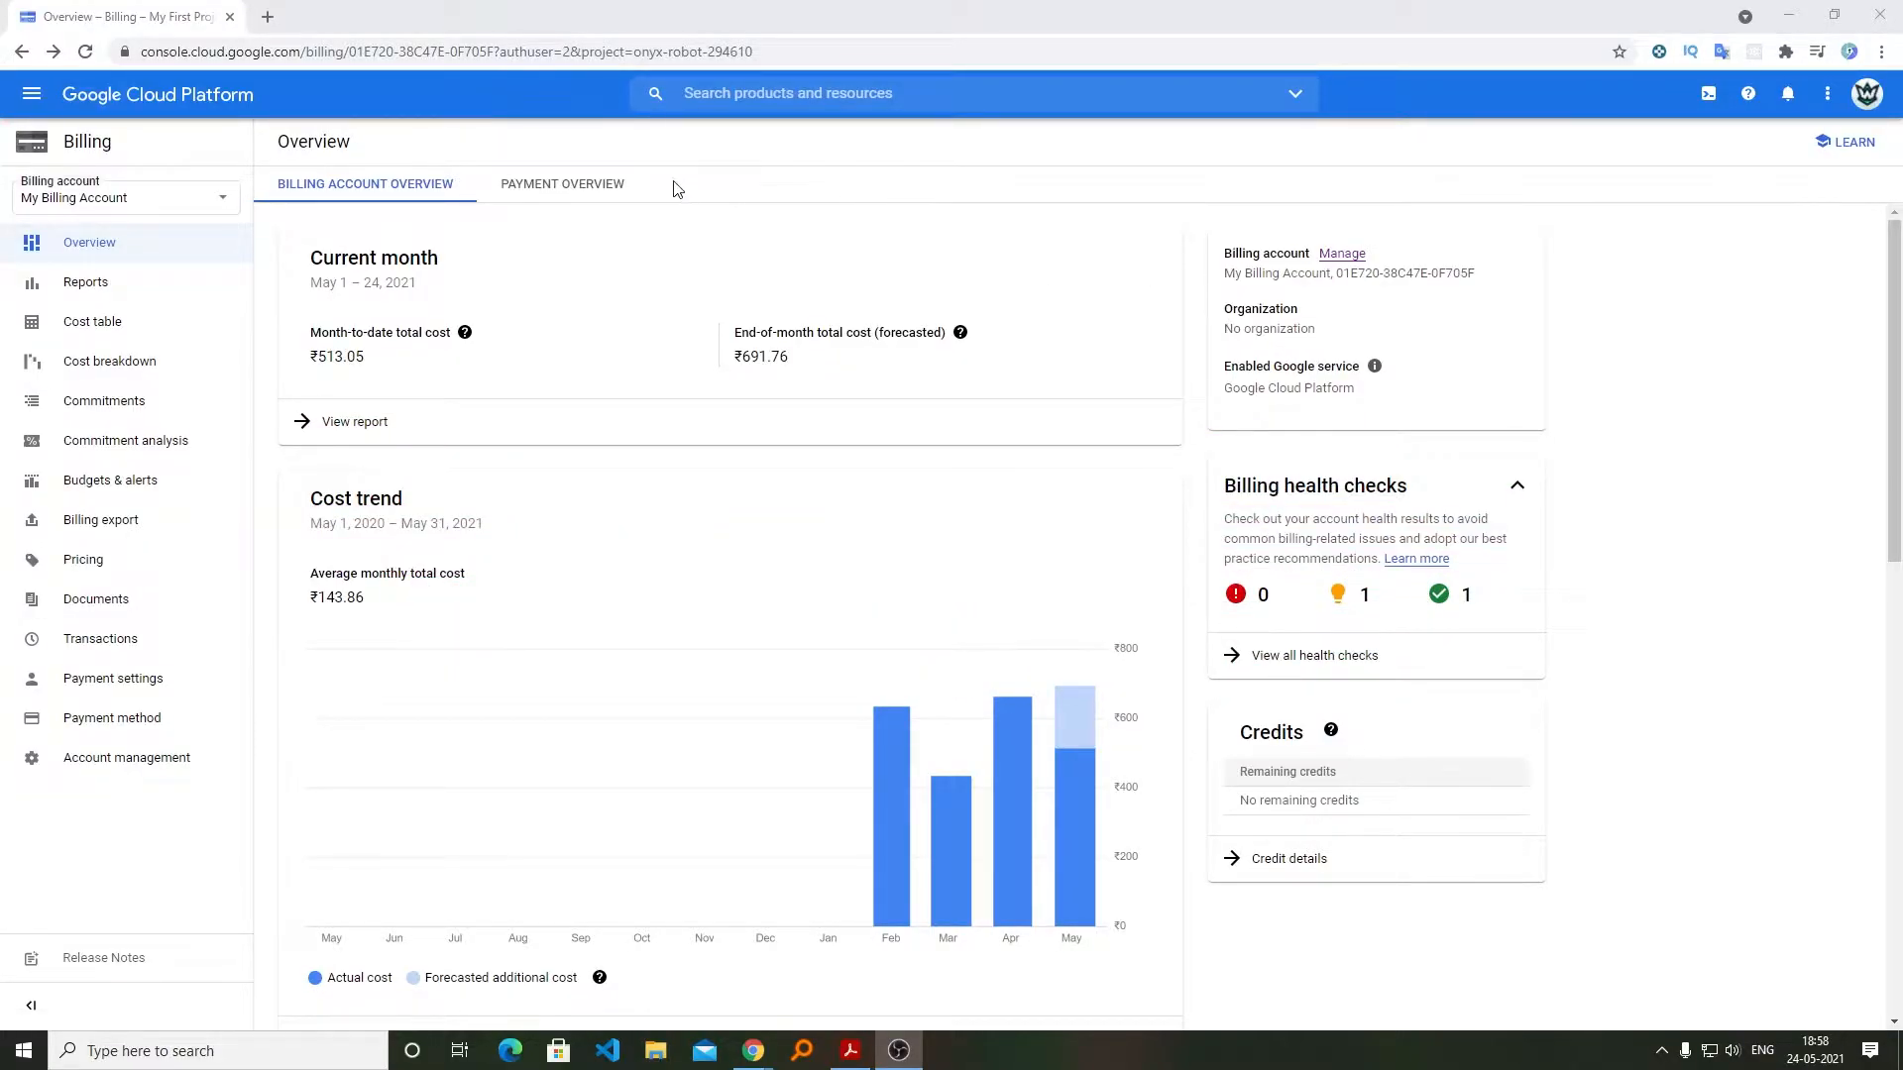
Step: Review the Payment overview and Billing account overview, then return to the project home dashboard
click(561, 183)
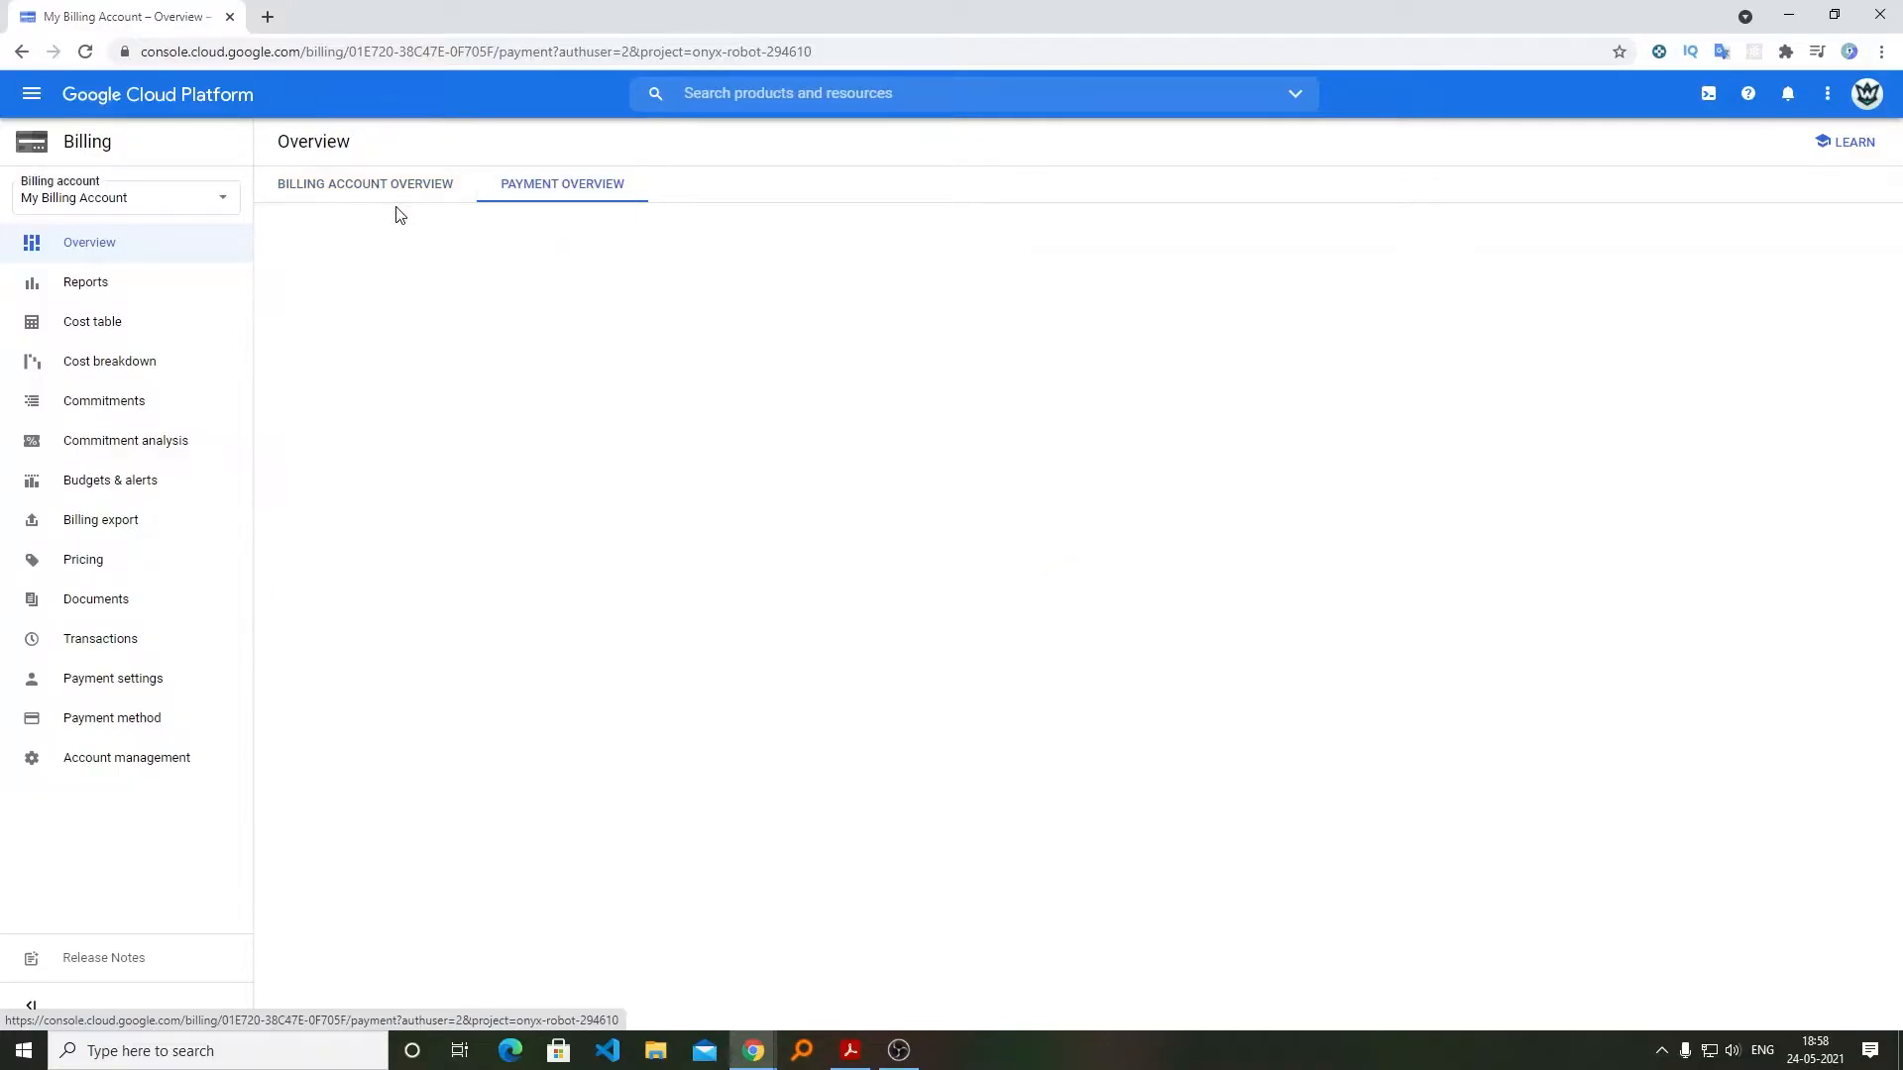
click(363, 182)
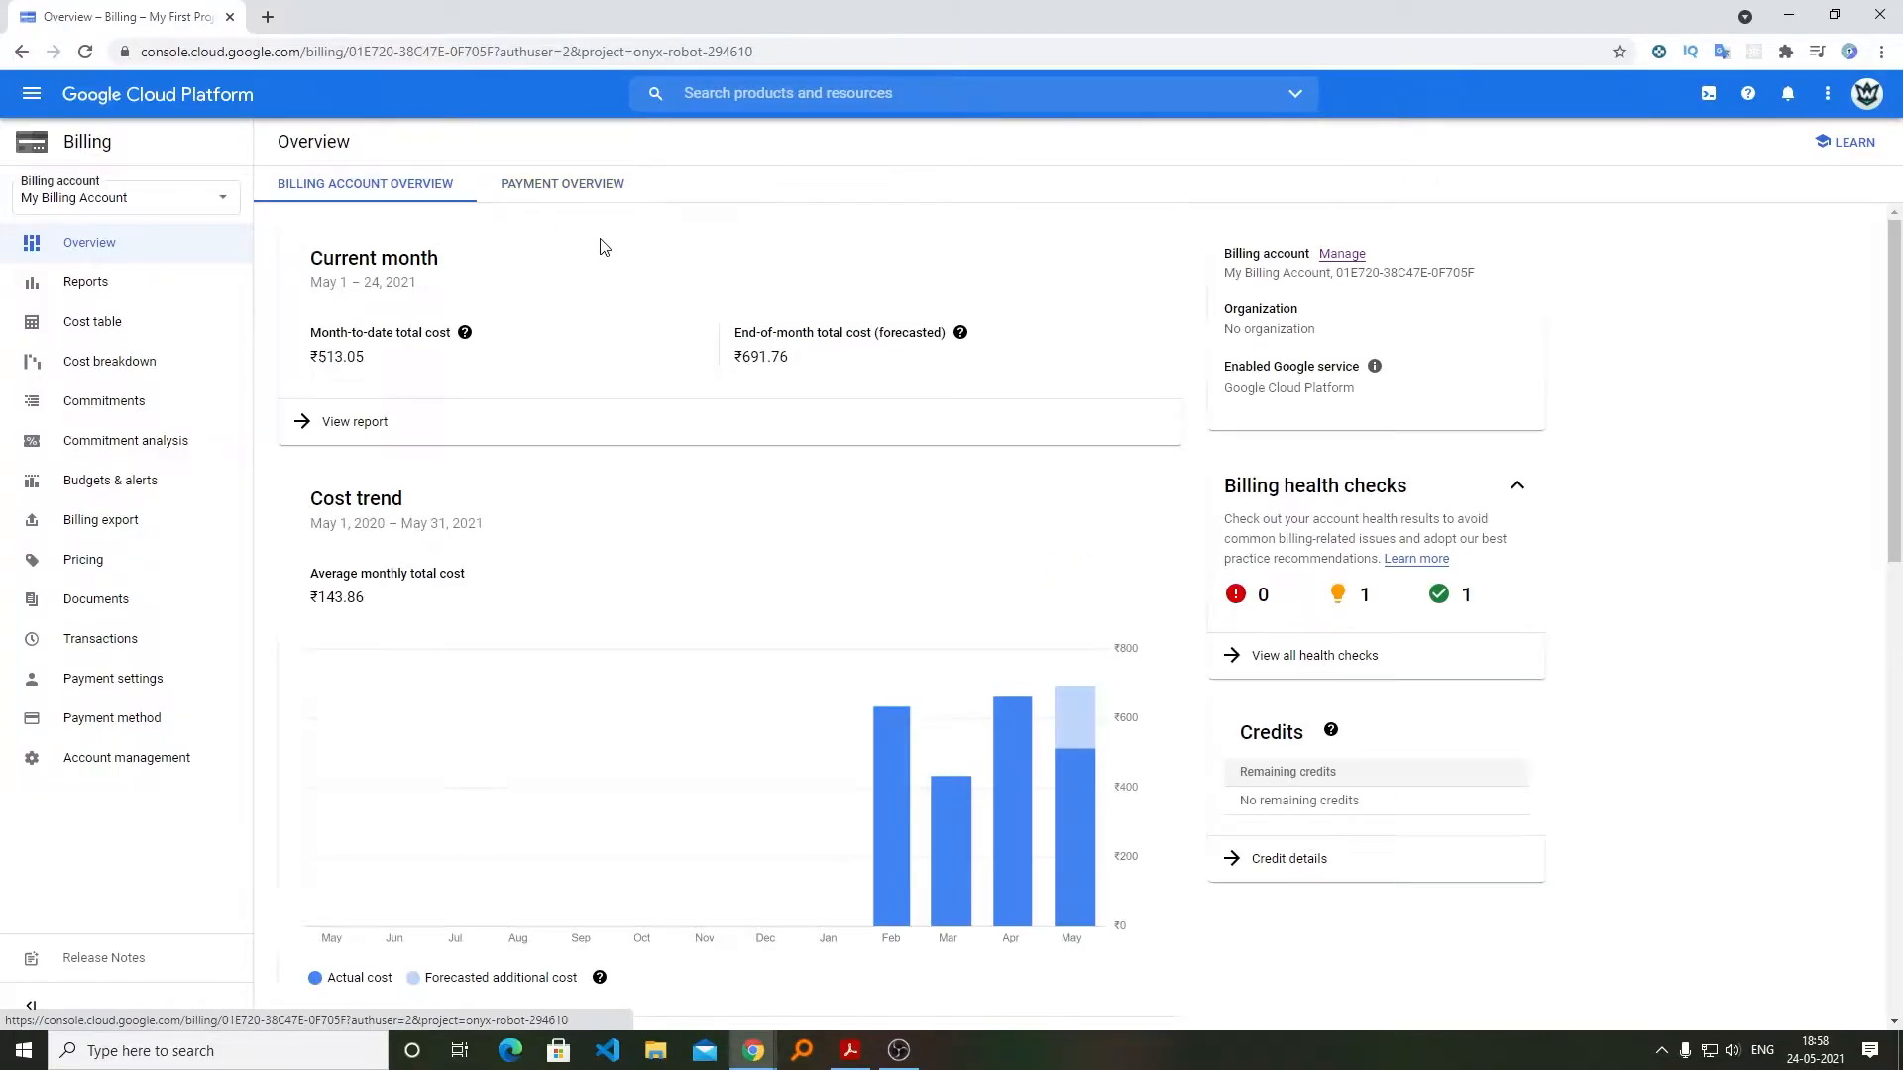
mouse_move(503, 216)
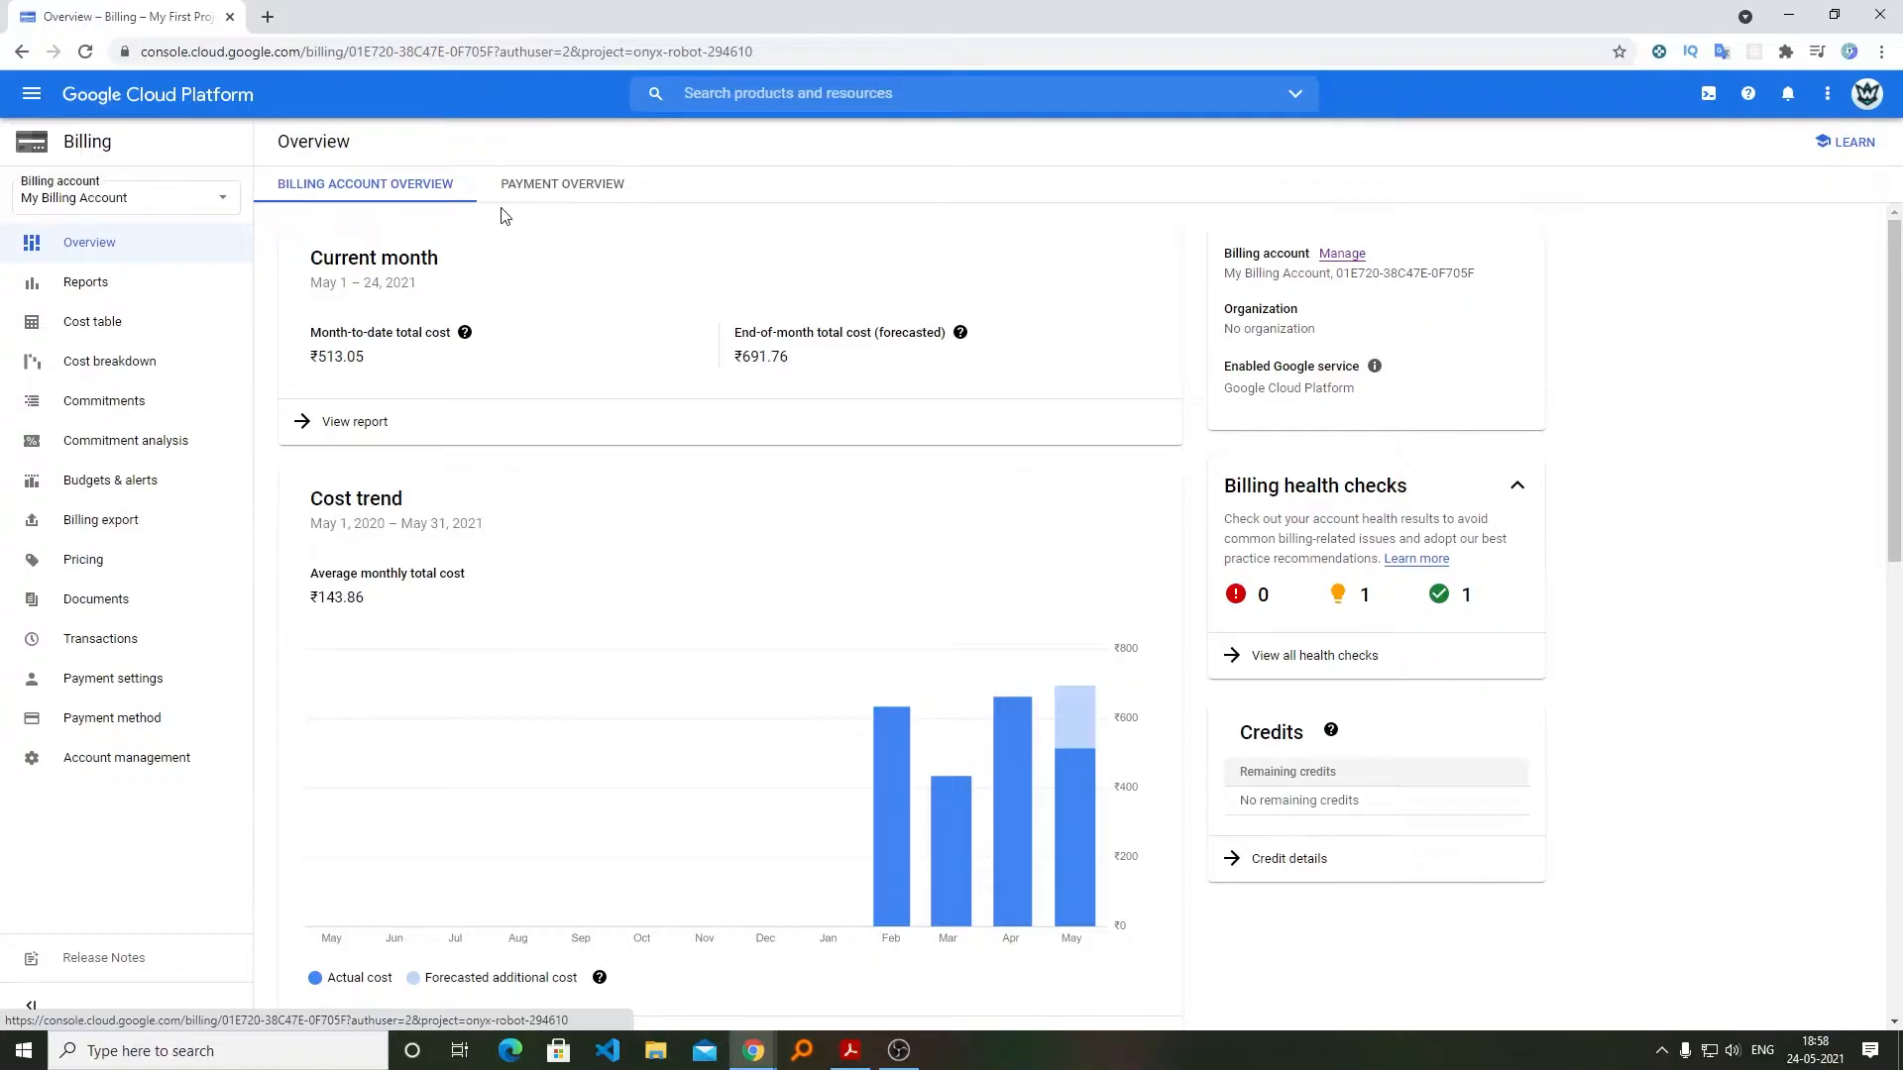
mouse_move(412, 220)
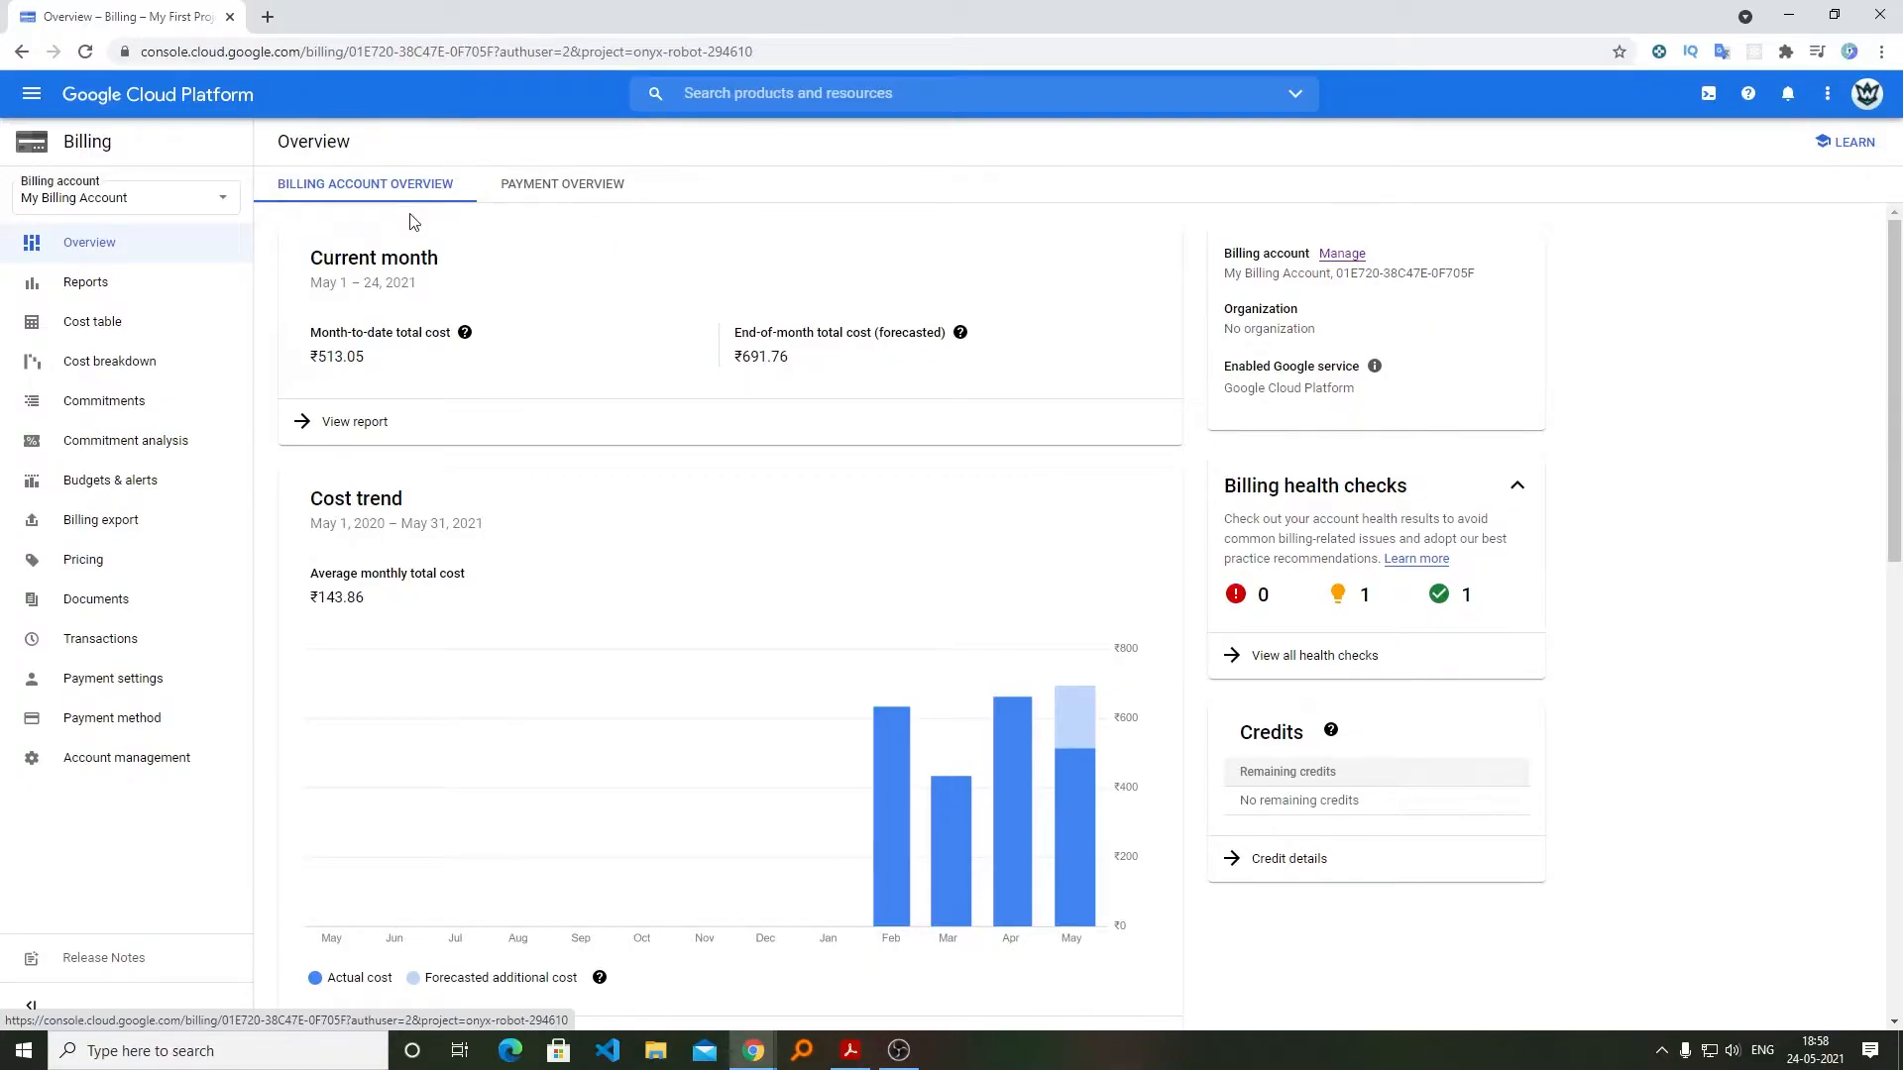
click(157, 93)
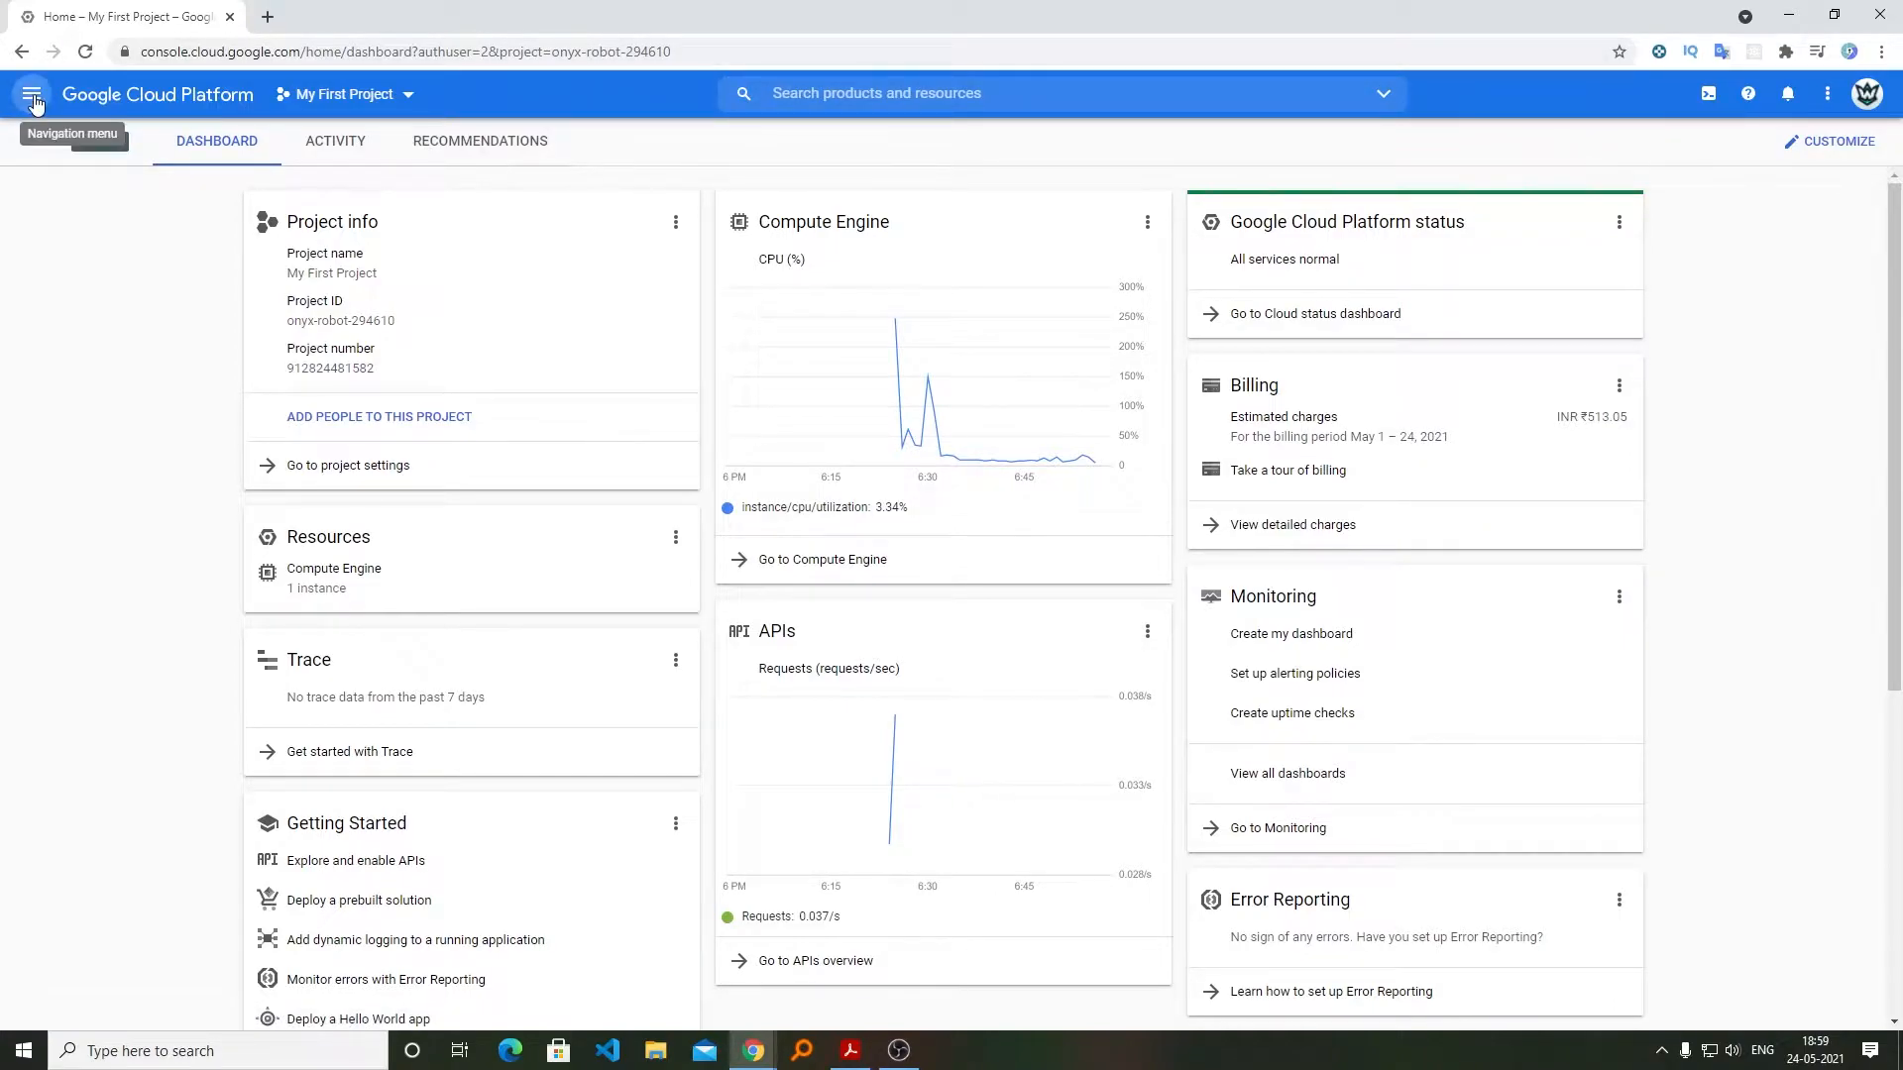
Step: Go to the Billing section from the navigation menu
click(32, 93)
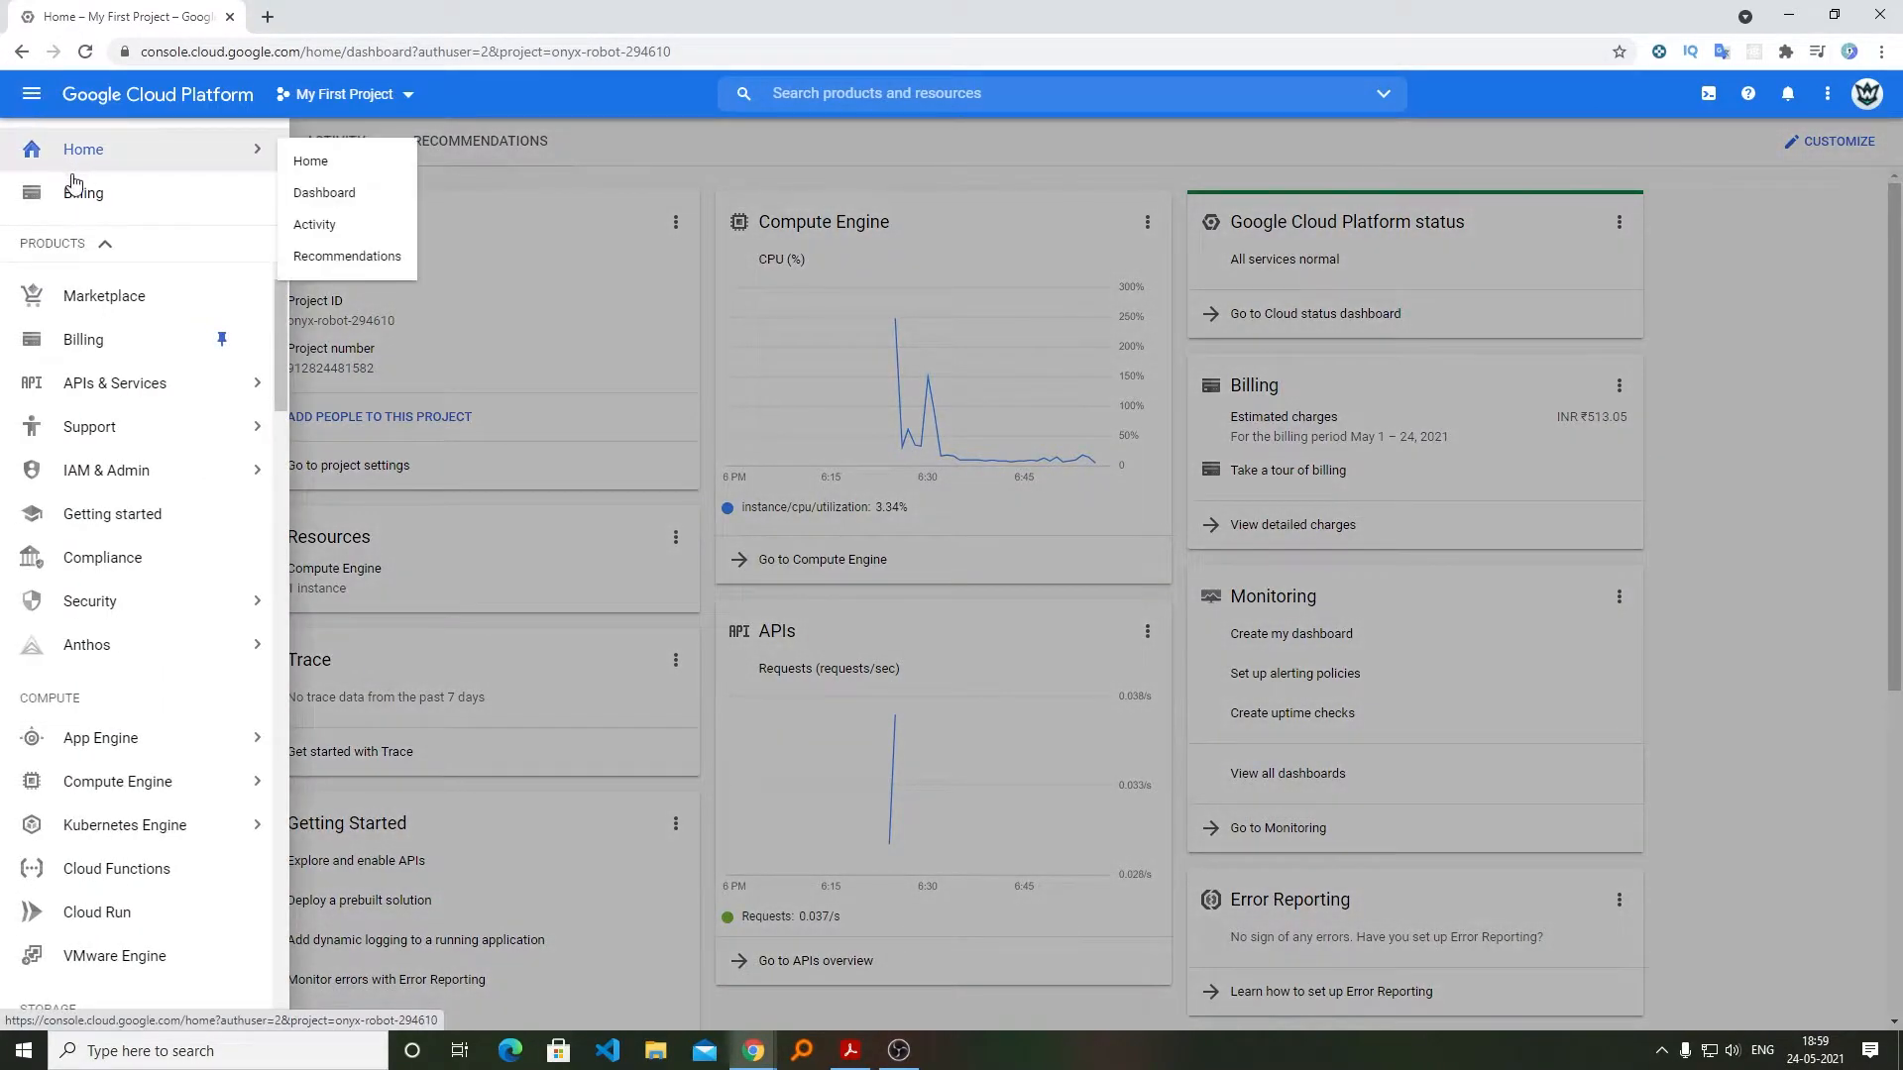
click(83, 339)
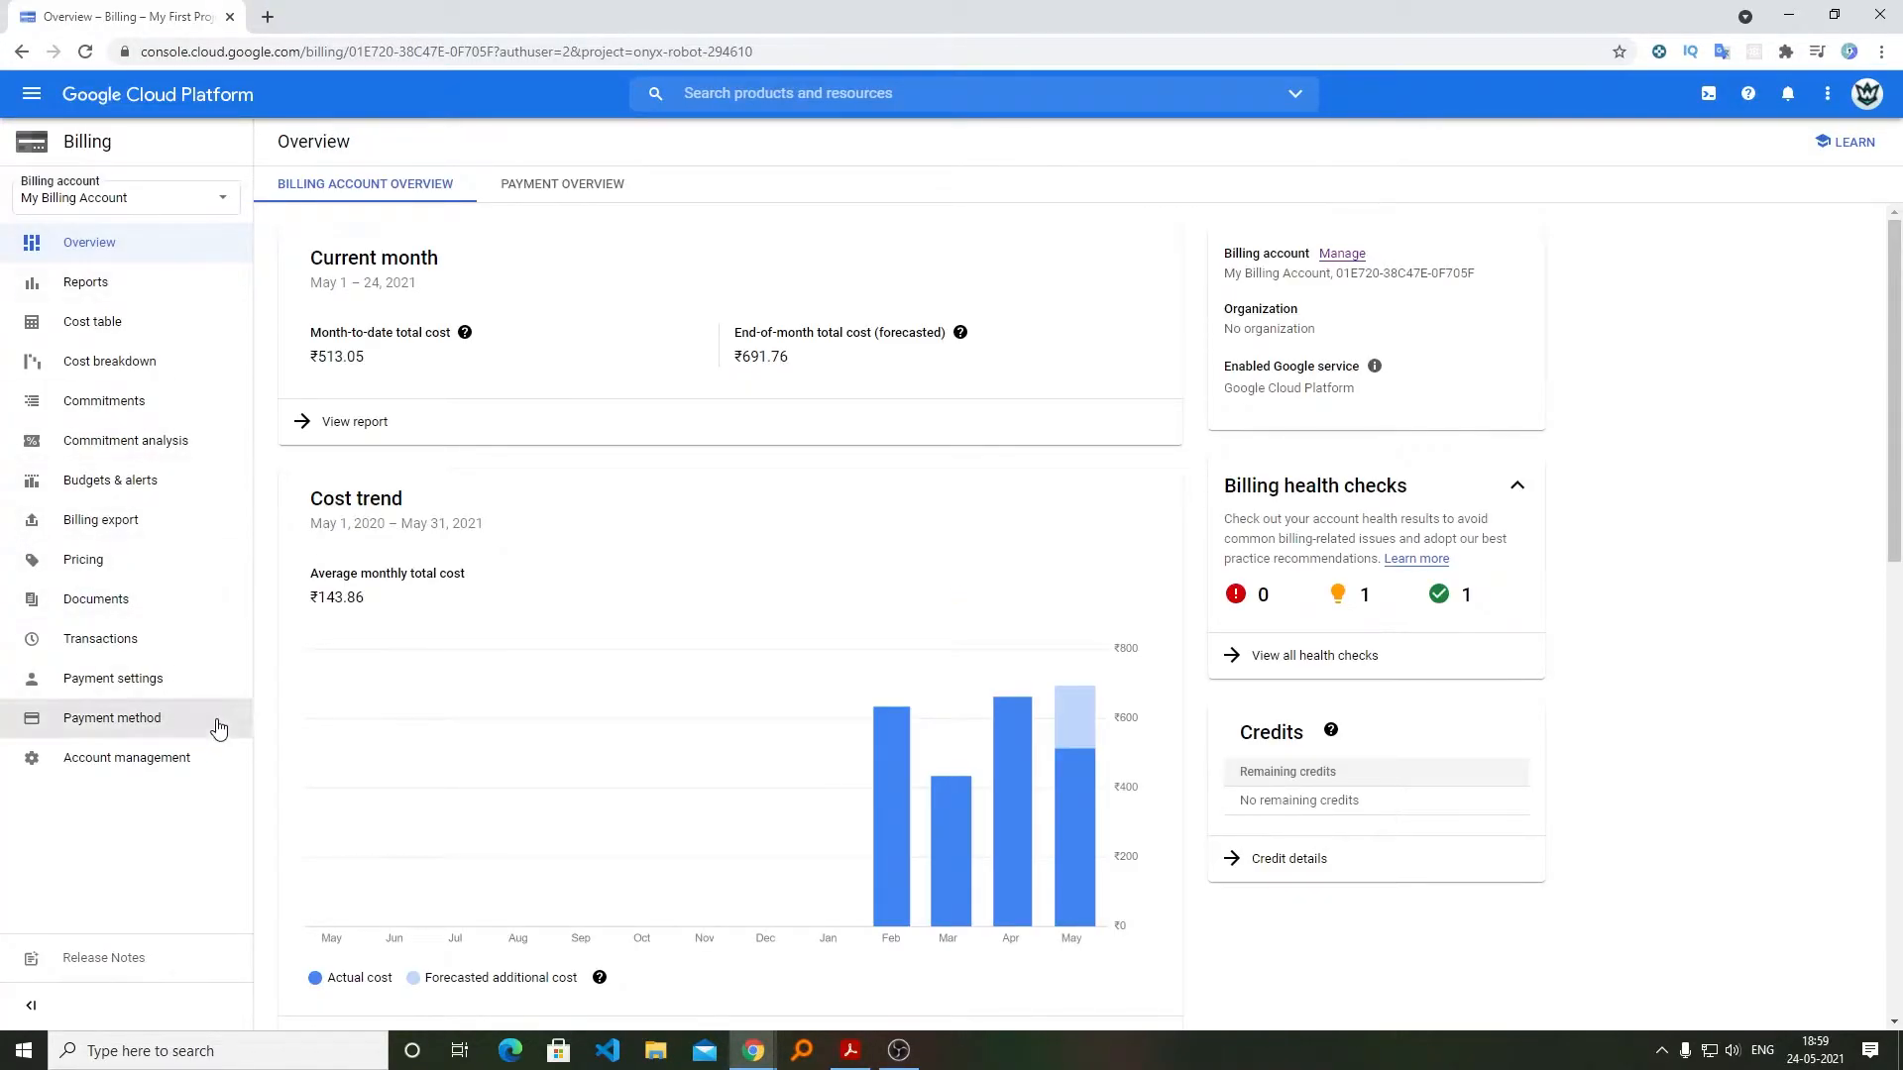
Step: View the payment methods and cancel removal of the primary card, keeping it
click(111, 718)
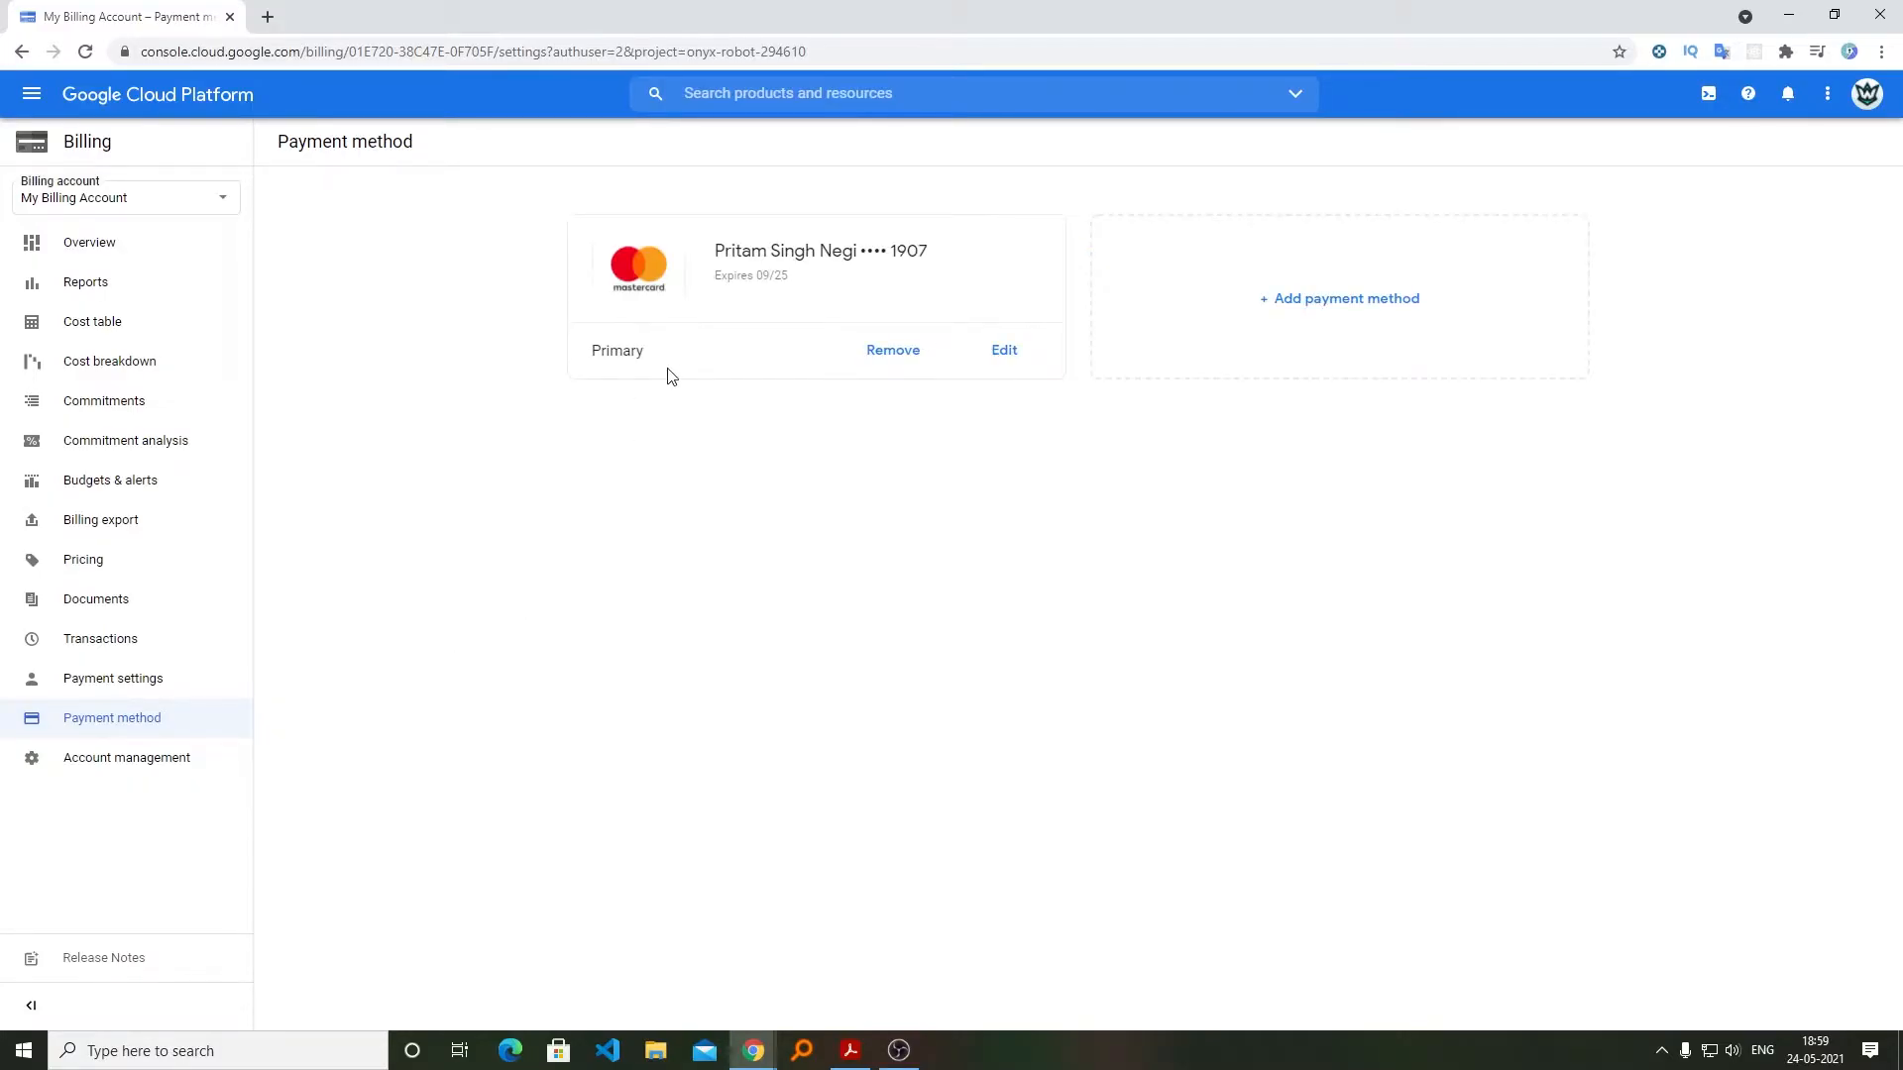
click(1003, 349)
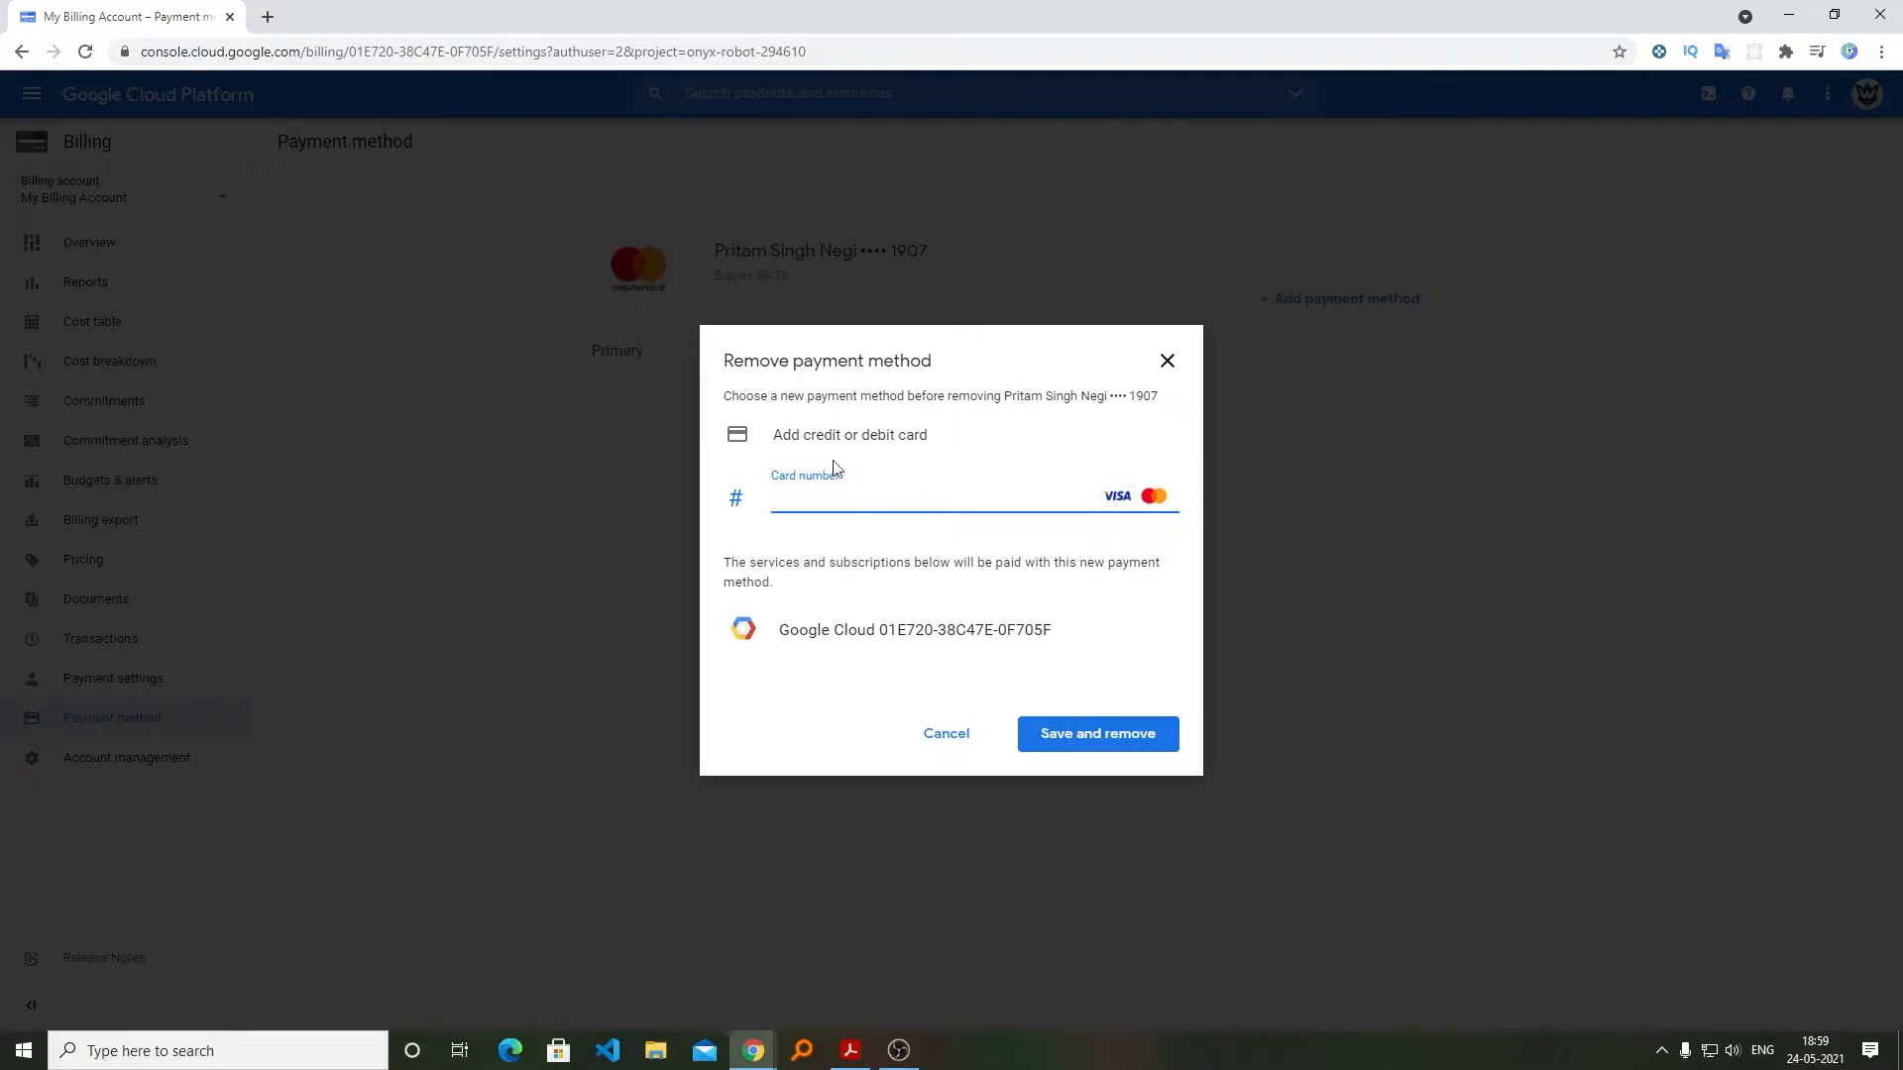
click(945, 733)
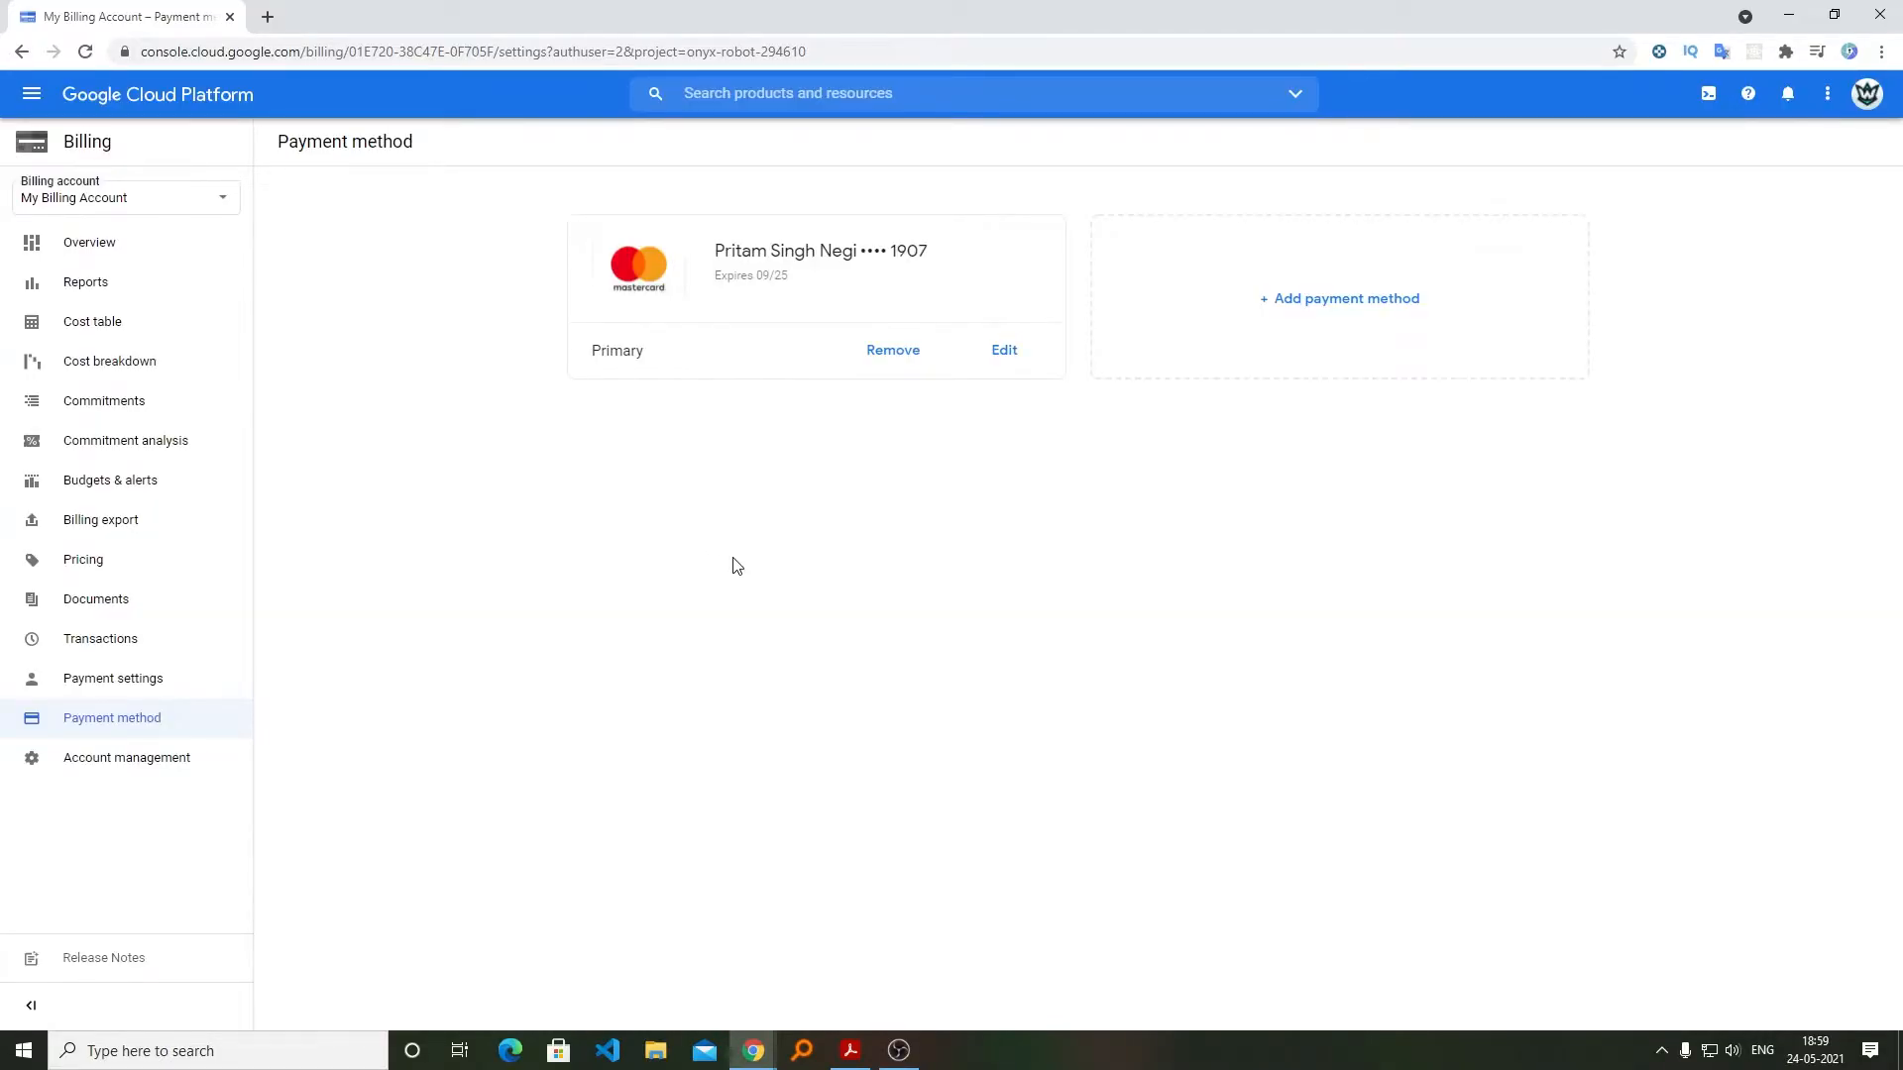
mouse_move(744, 390)
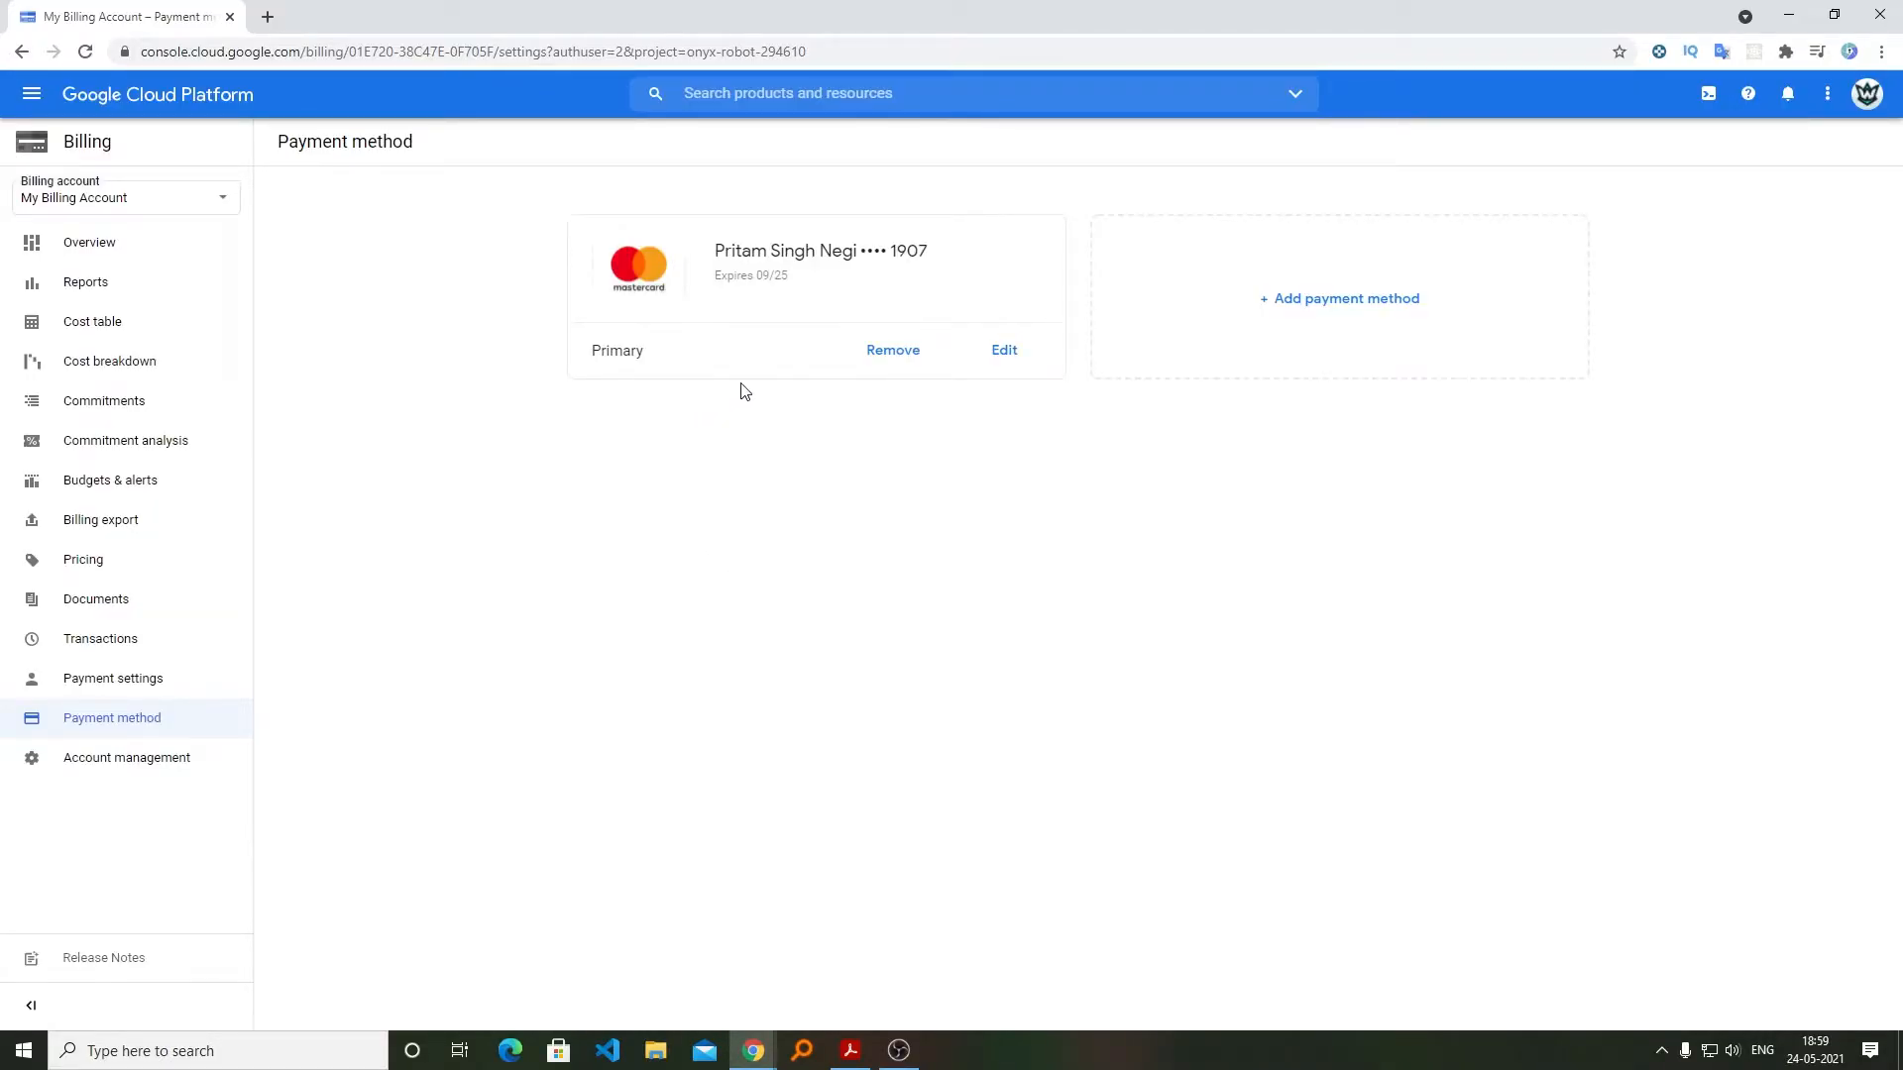
click(892, 349)
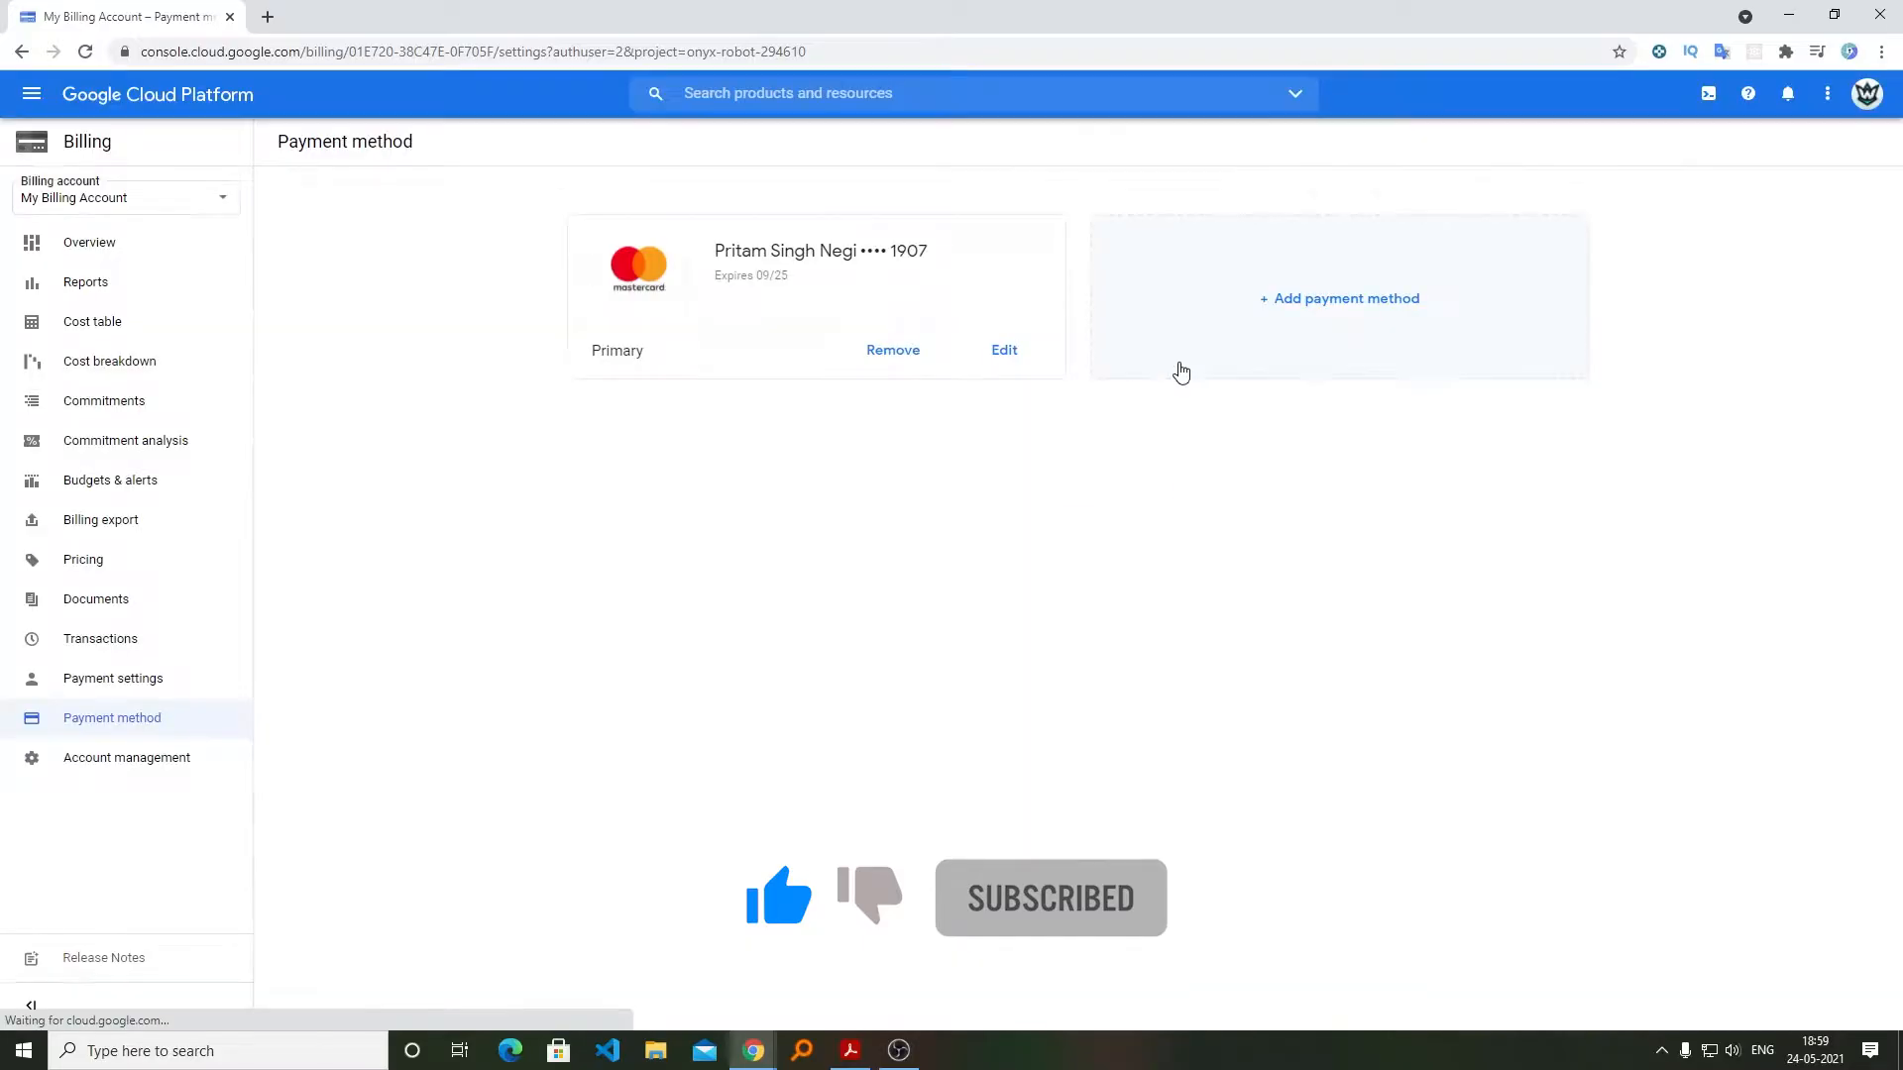
Step: Go to Account management and cancel the Close billing account dialog
click(127, 757)
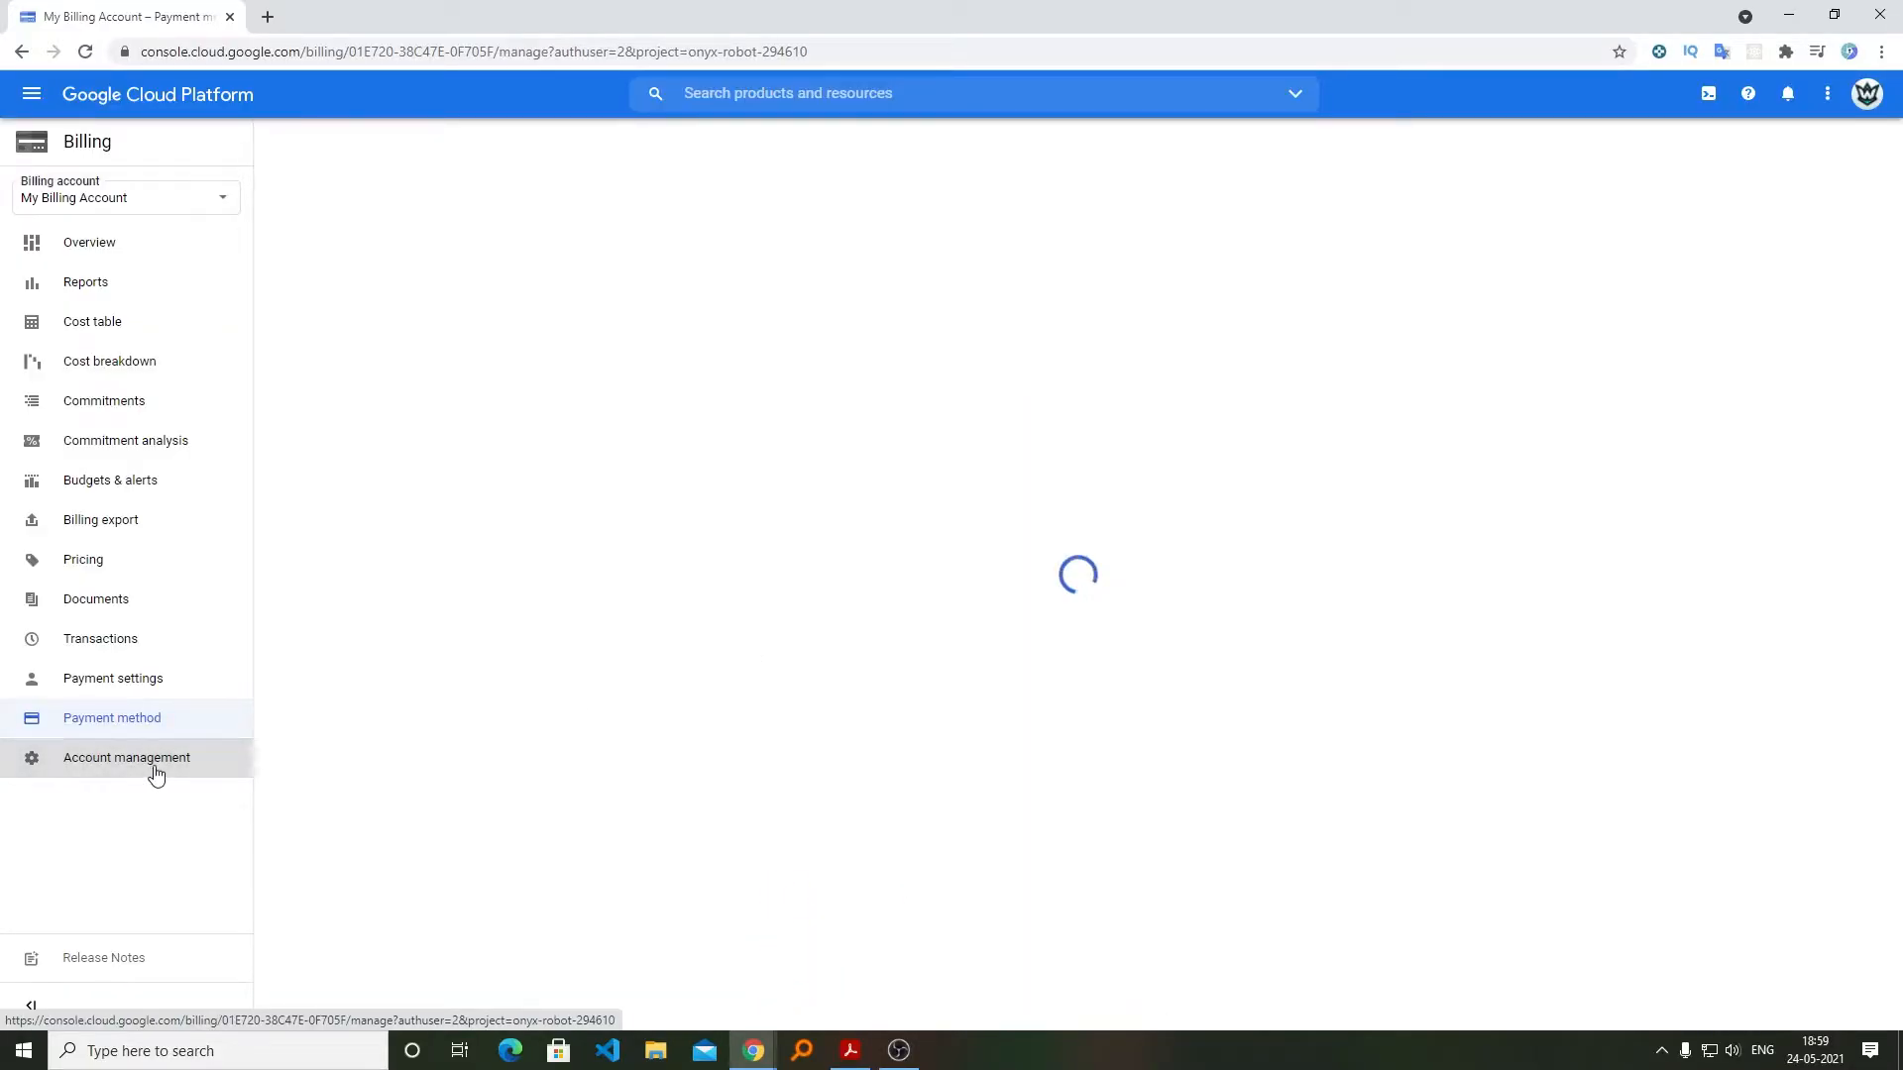
click(127, 758)
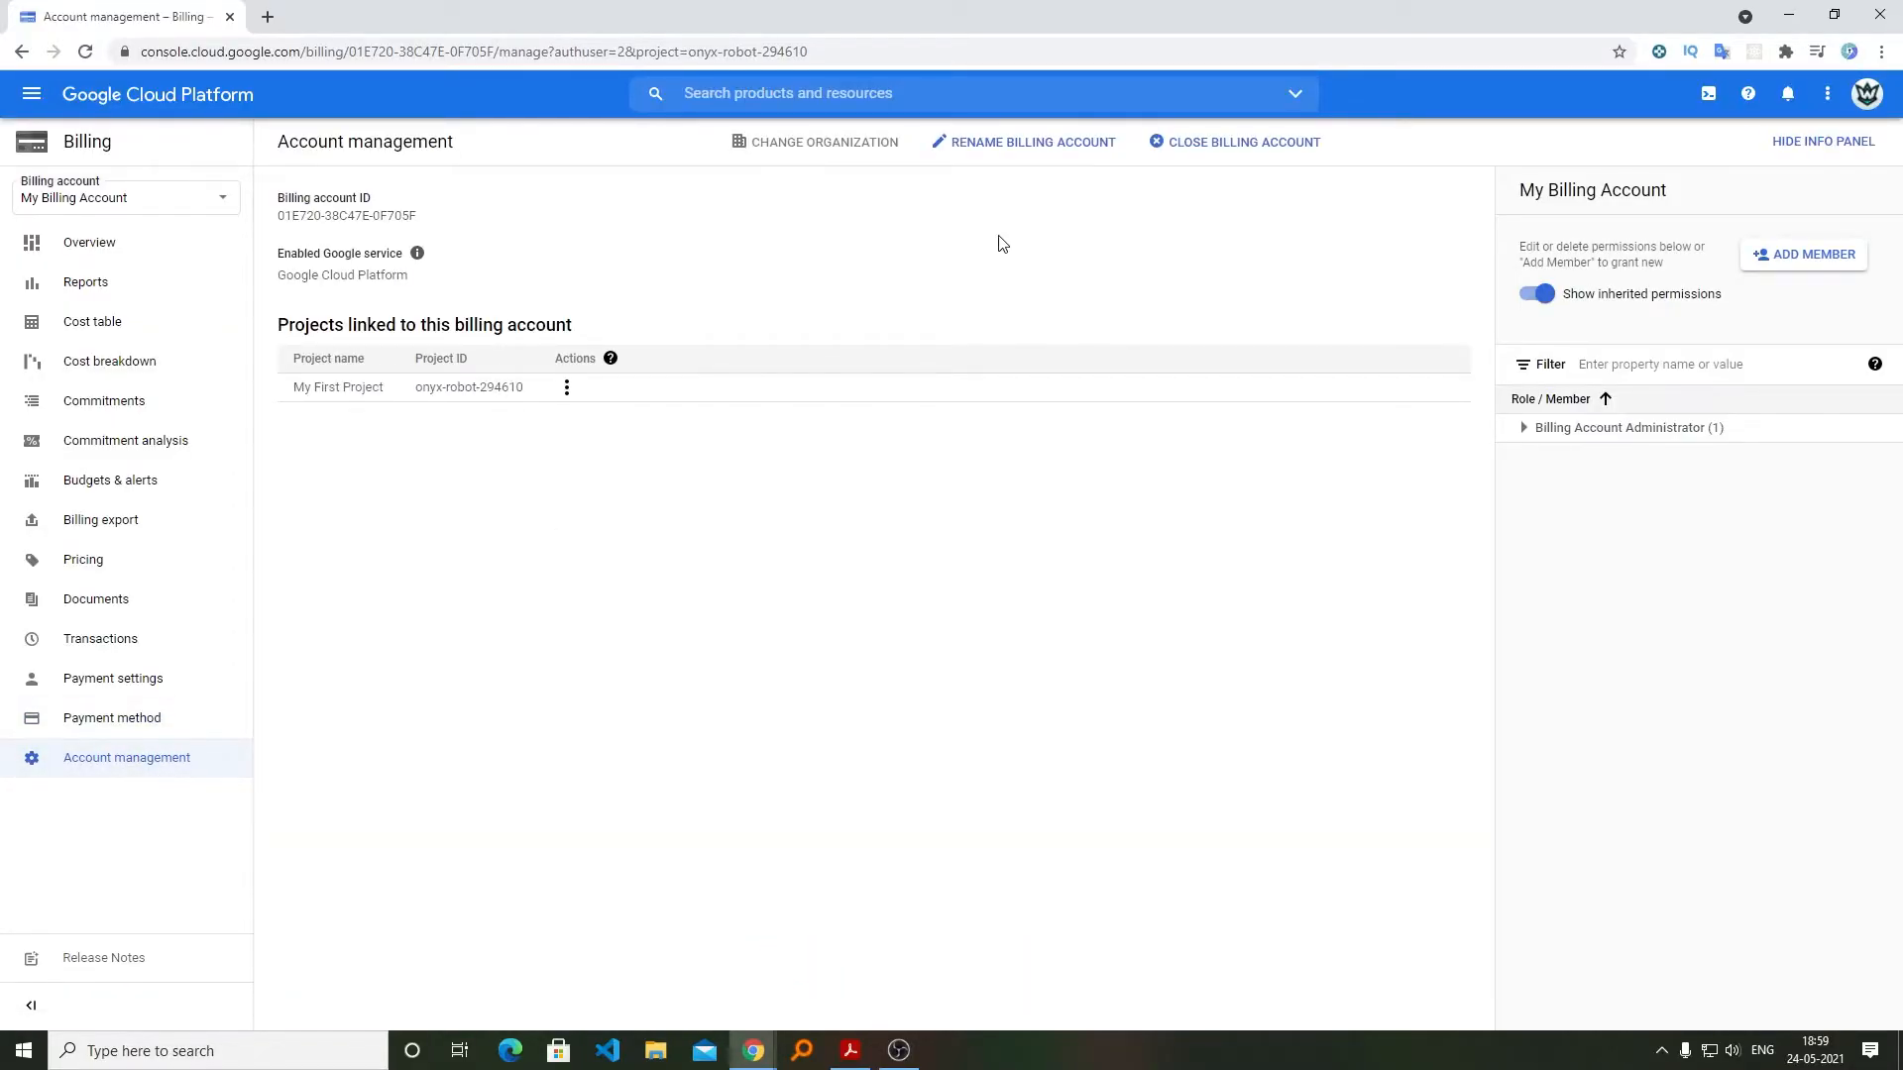
click(1243, 143)
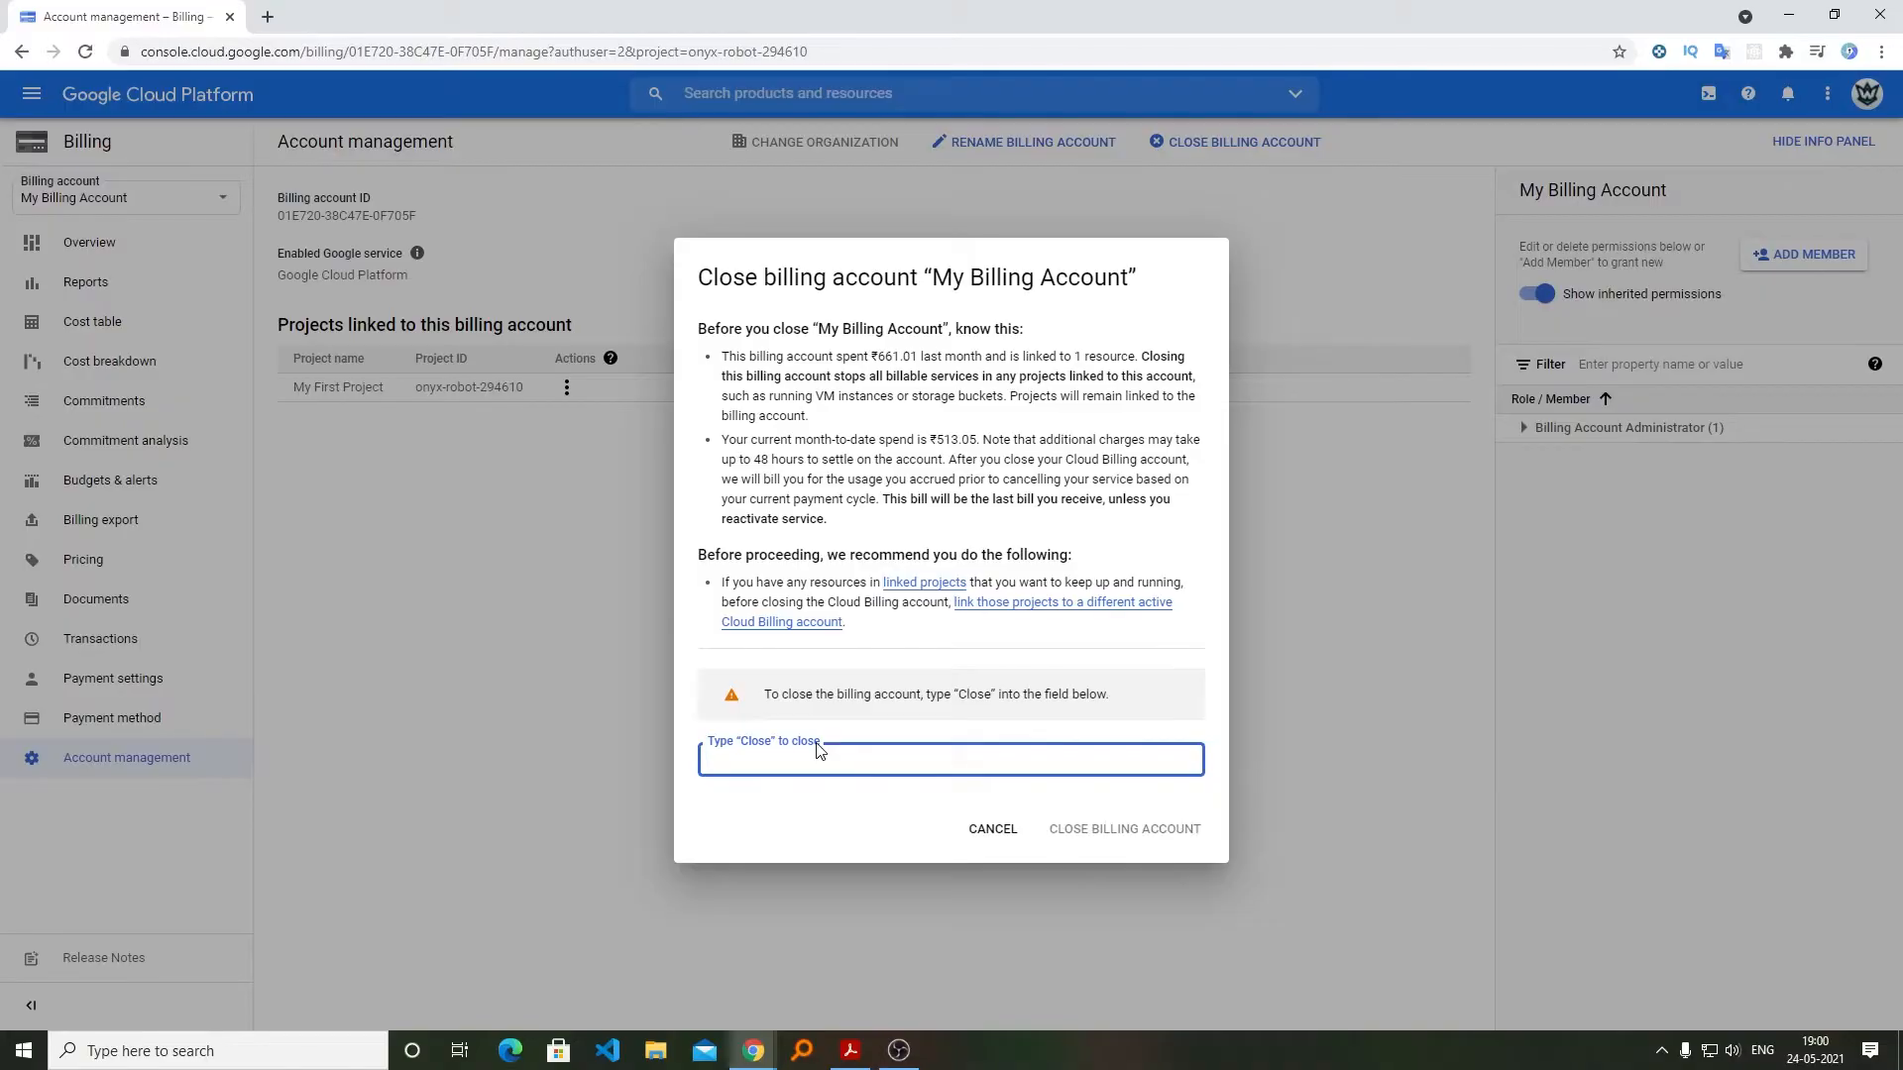
click(991, 829)
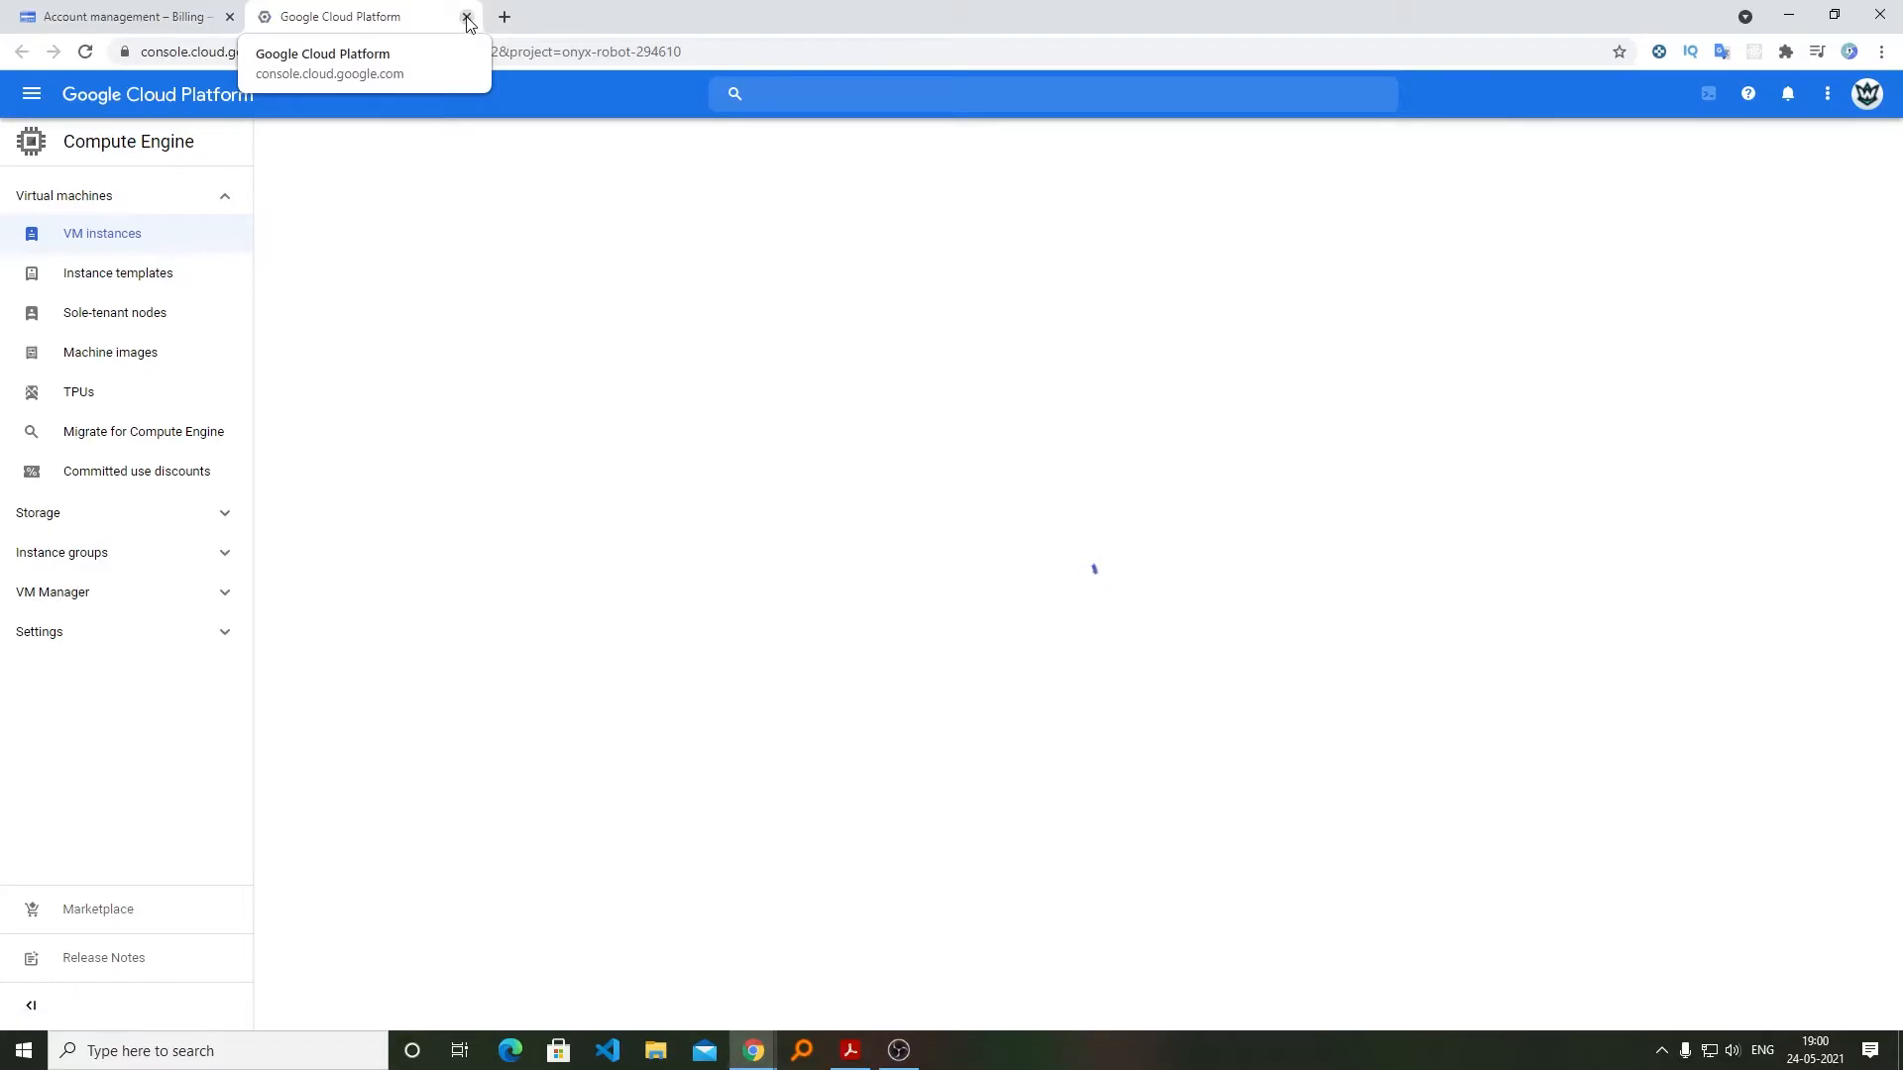
Step: Close the stray Compute Engine tab and reload Account management
click(466, 15)
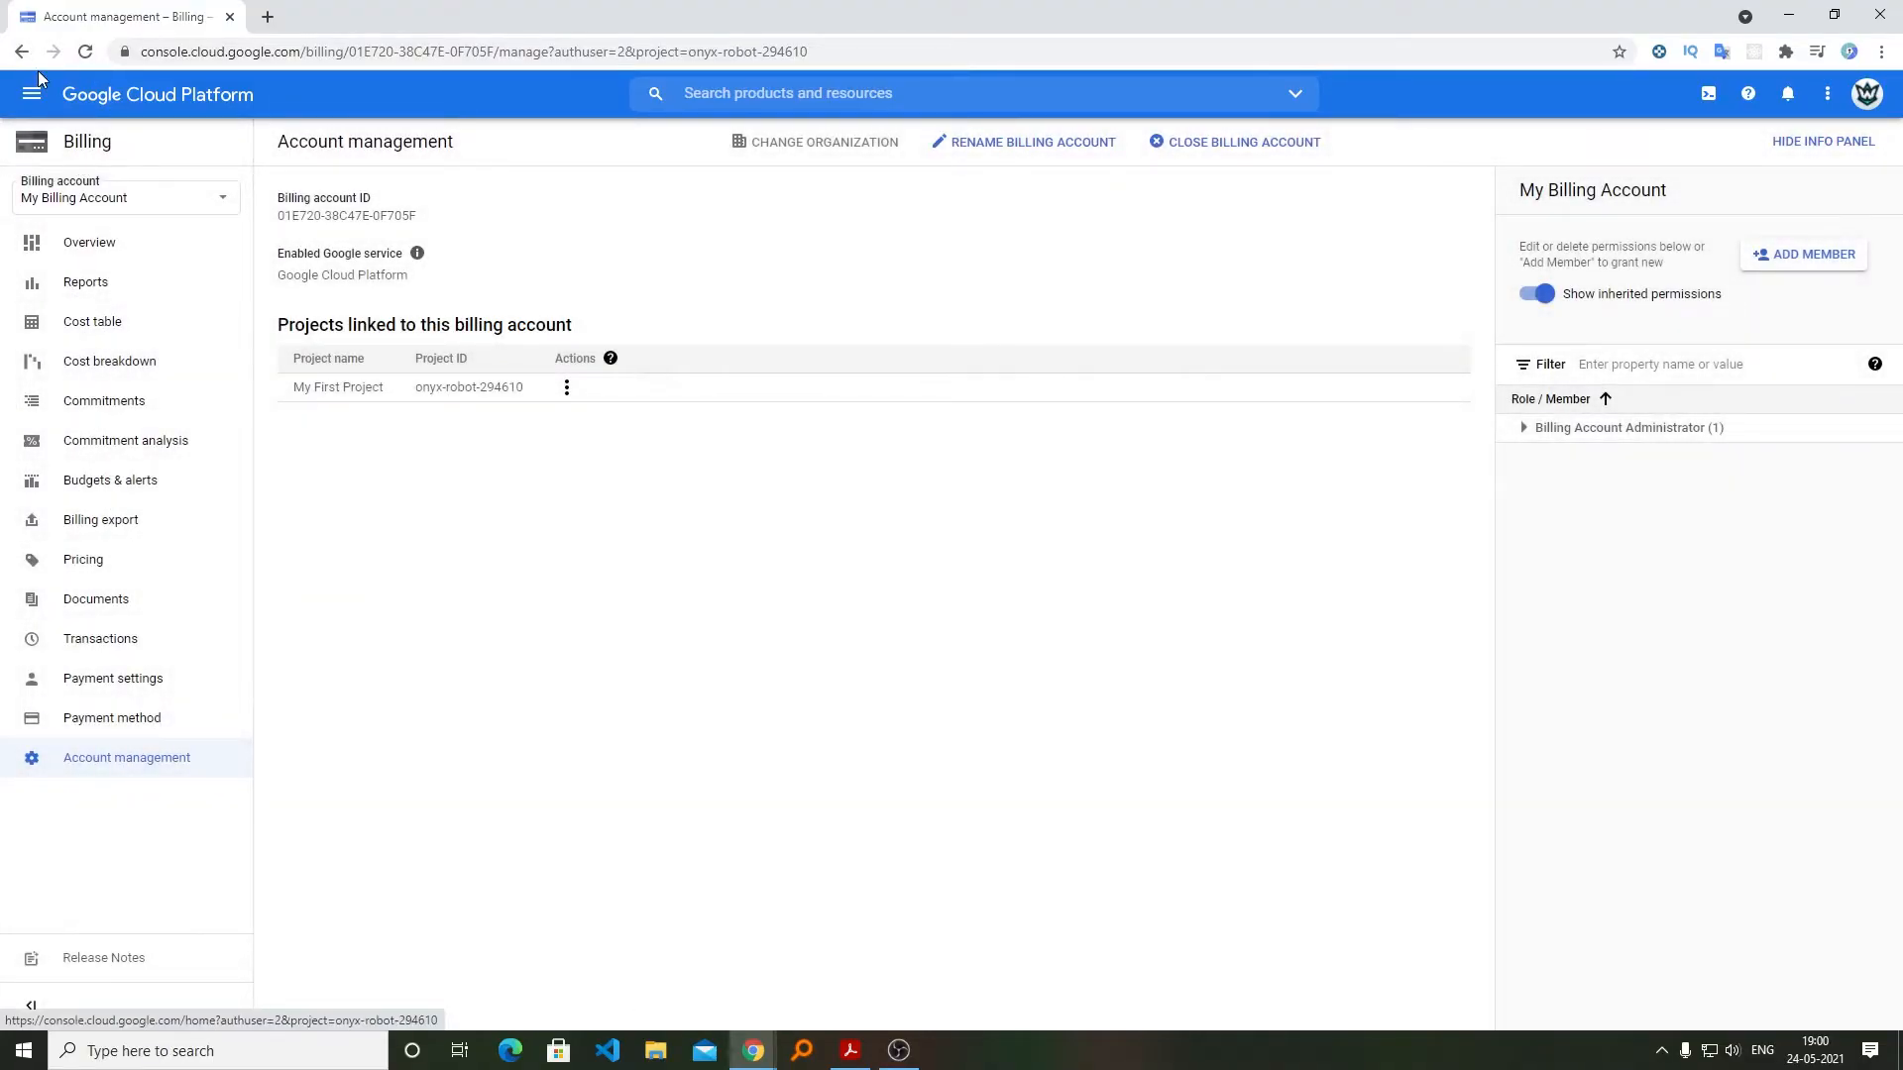
click(31, 94)
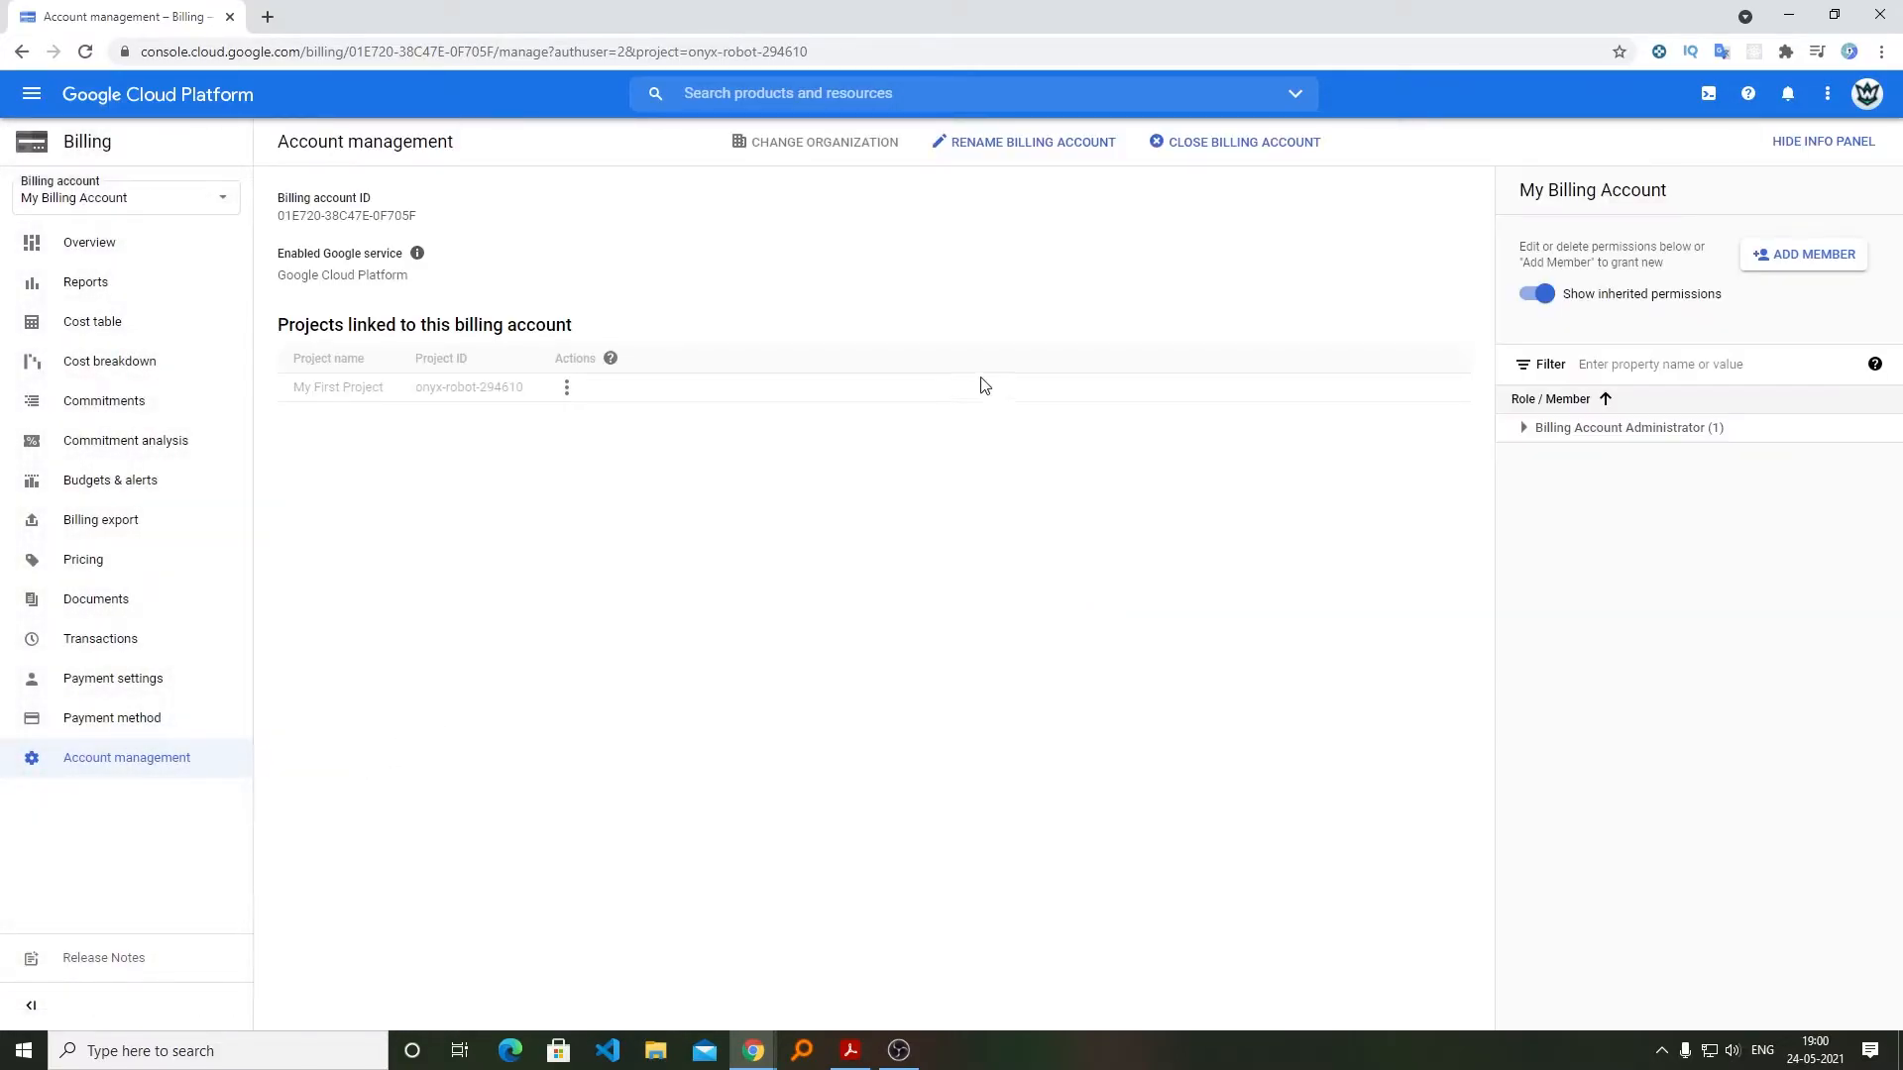
Step: Close My Billing Account, confirming with 'Close' in the dialog
click(1243, 142)
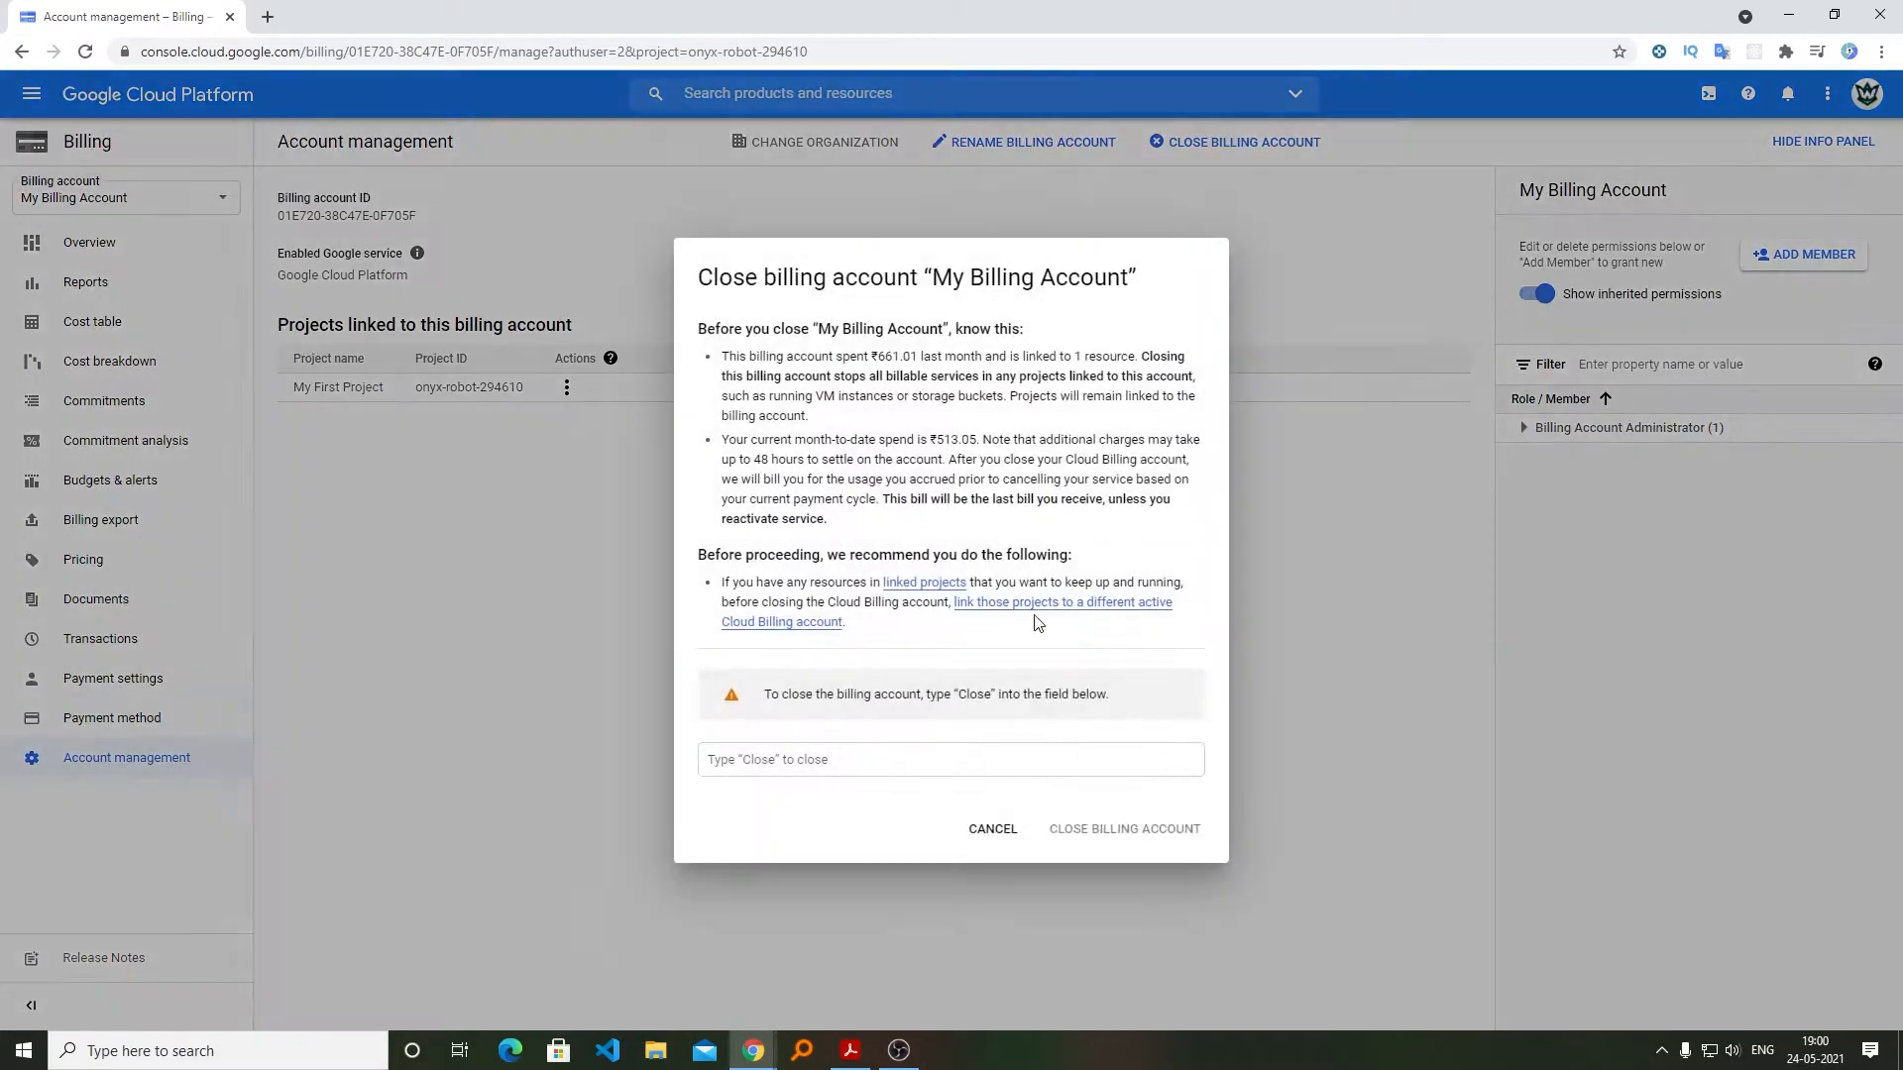
click(950, 759)
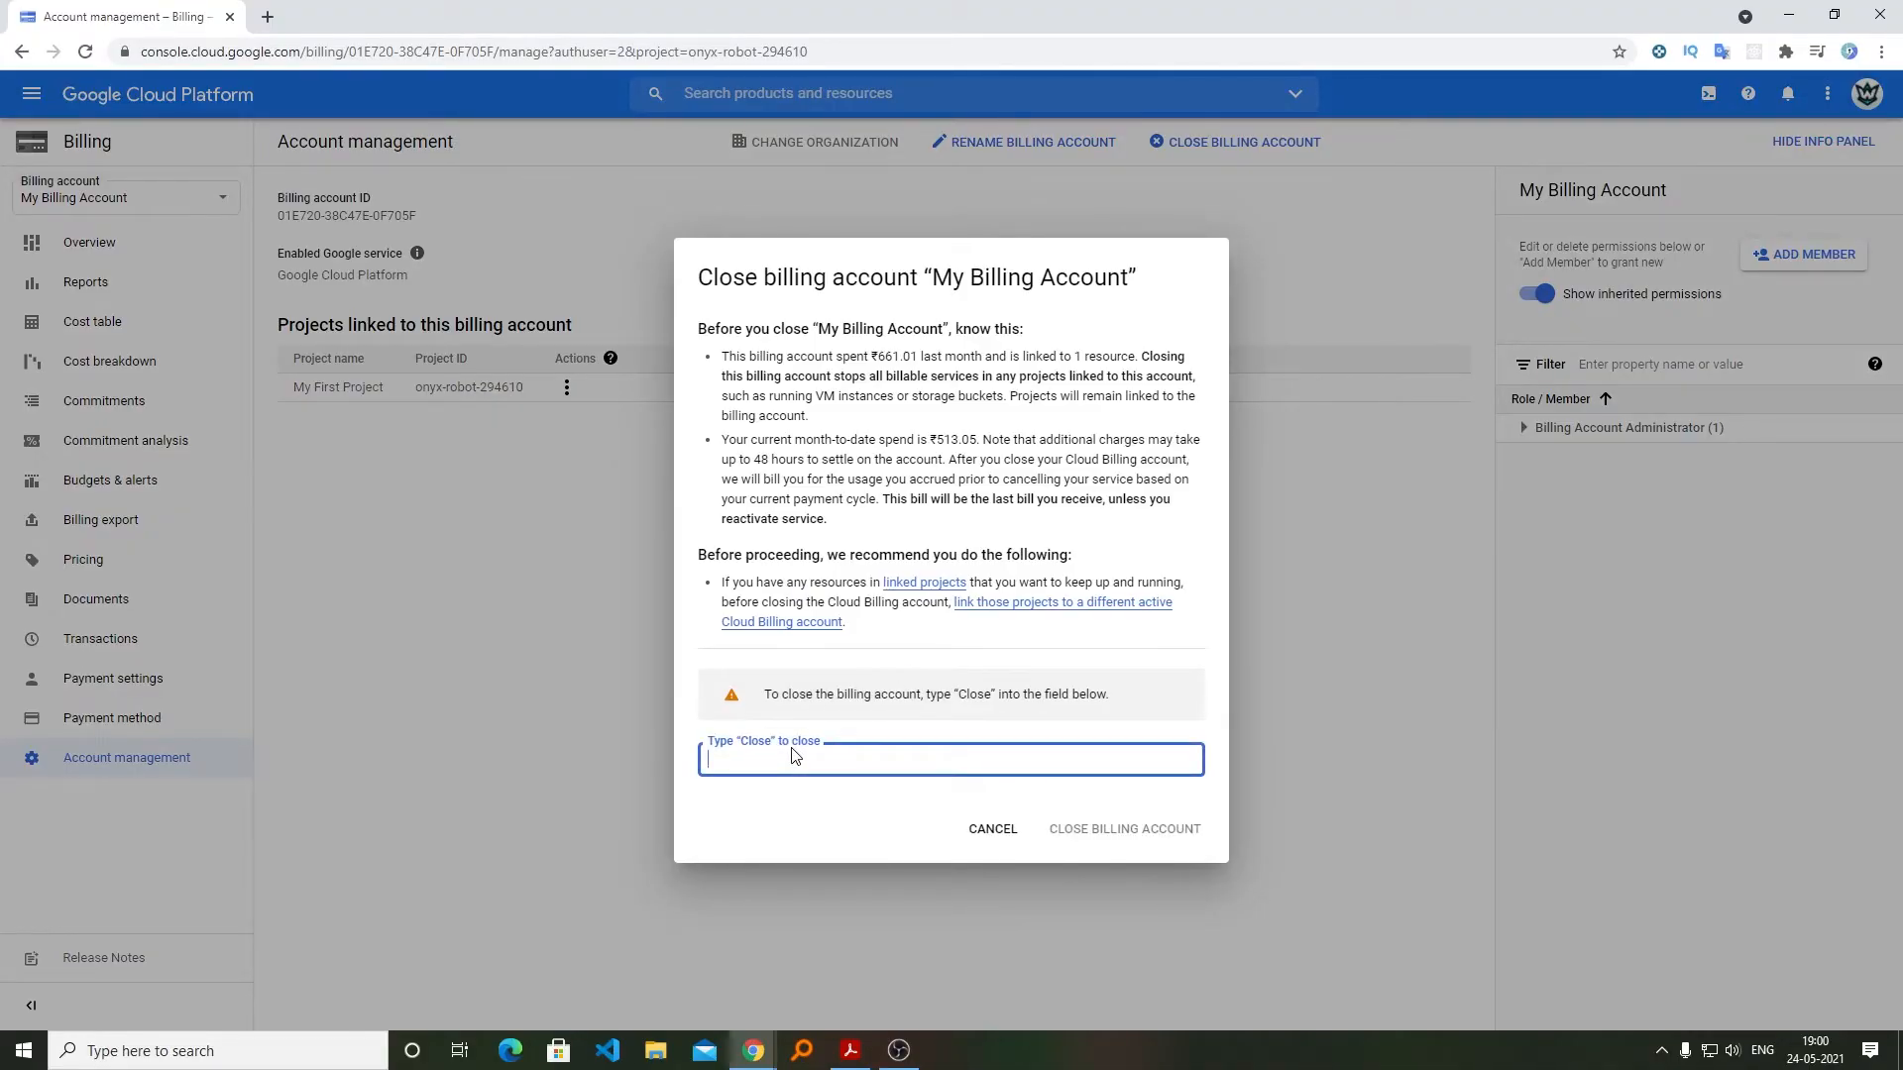
text(Close)
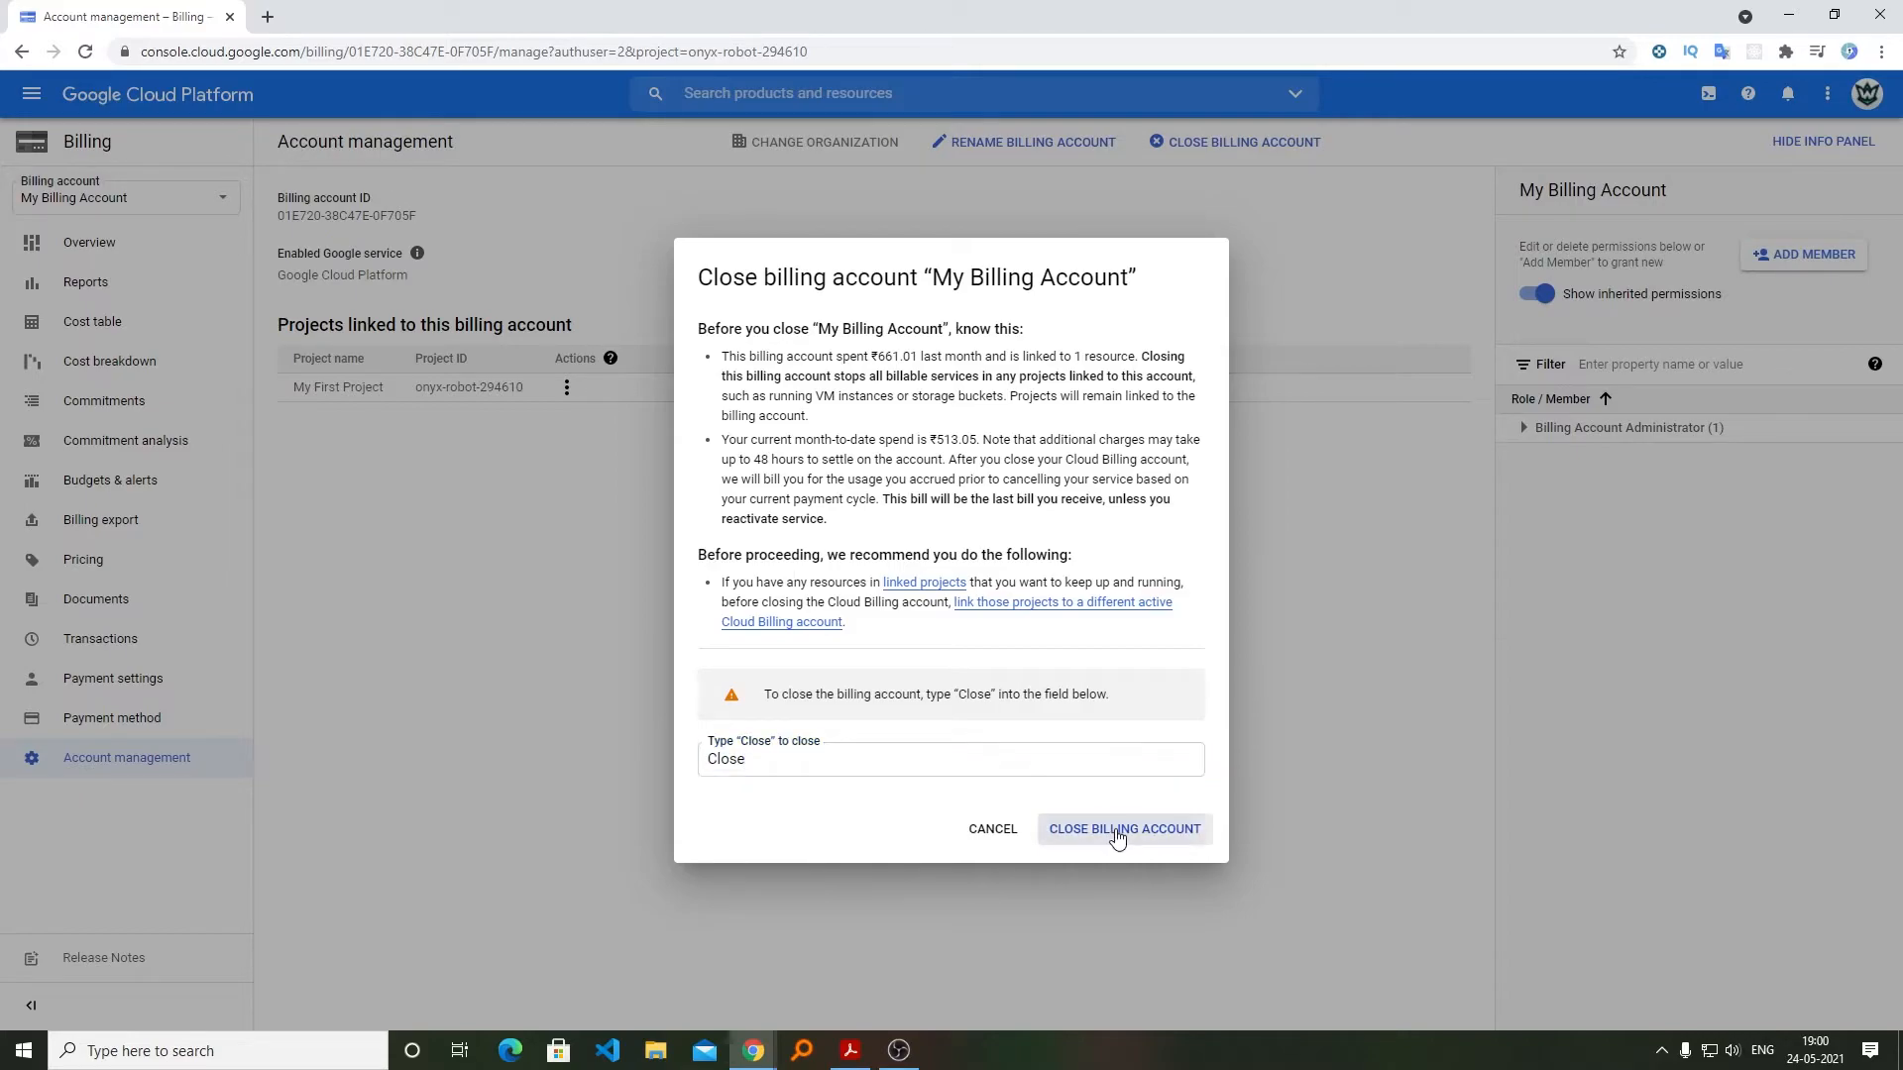
click(1122, 829)
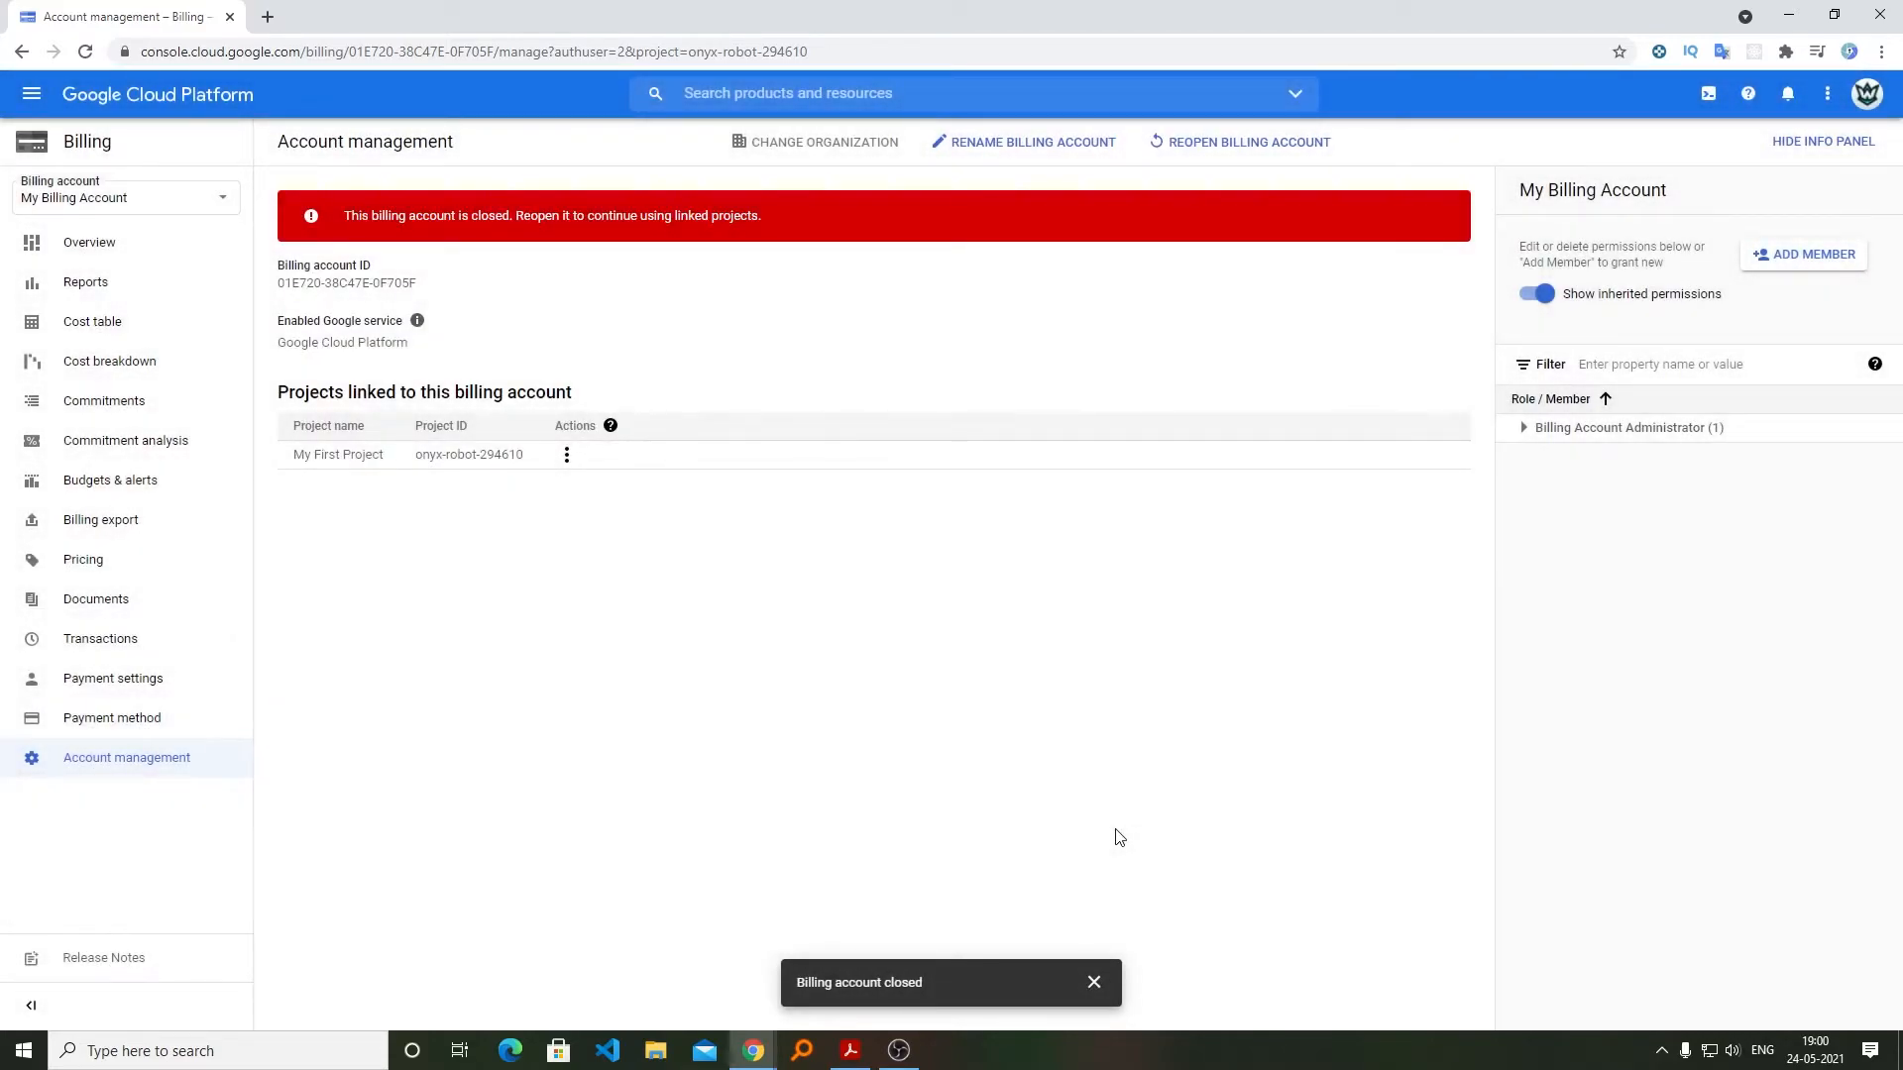
mouse_move(561, 361)
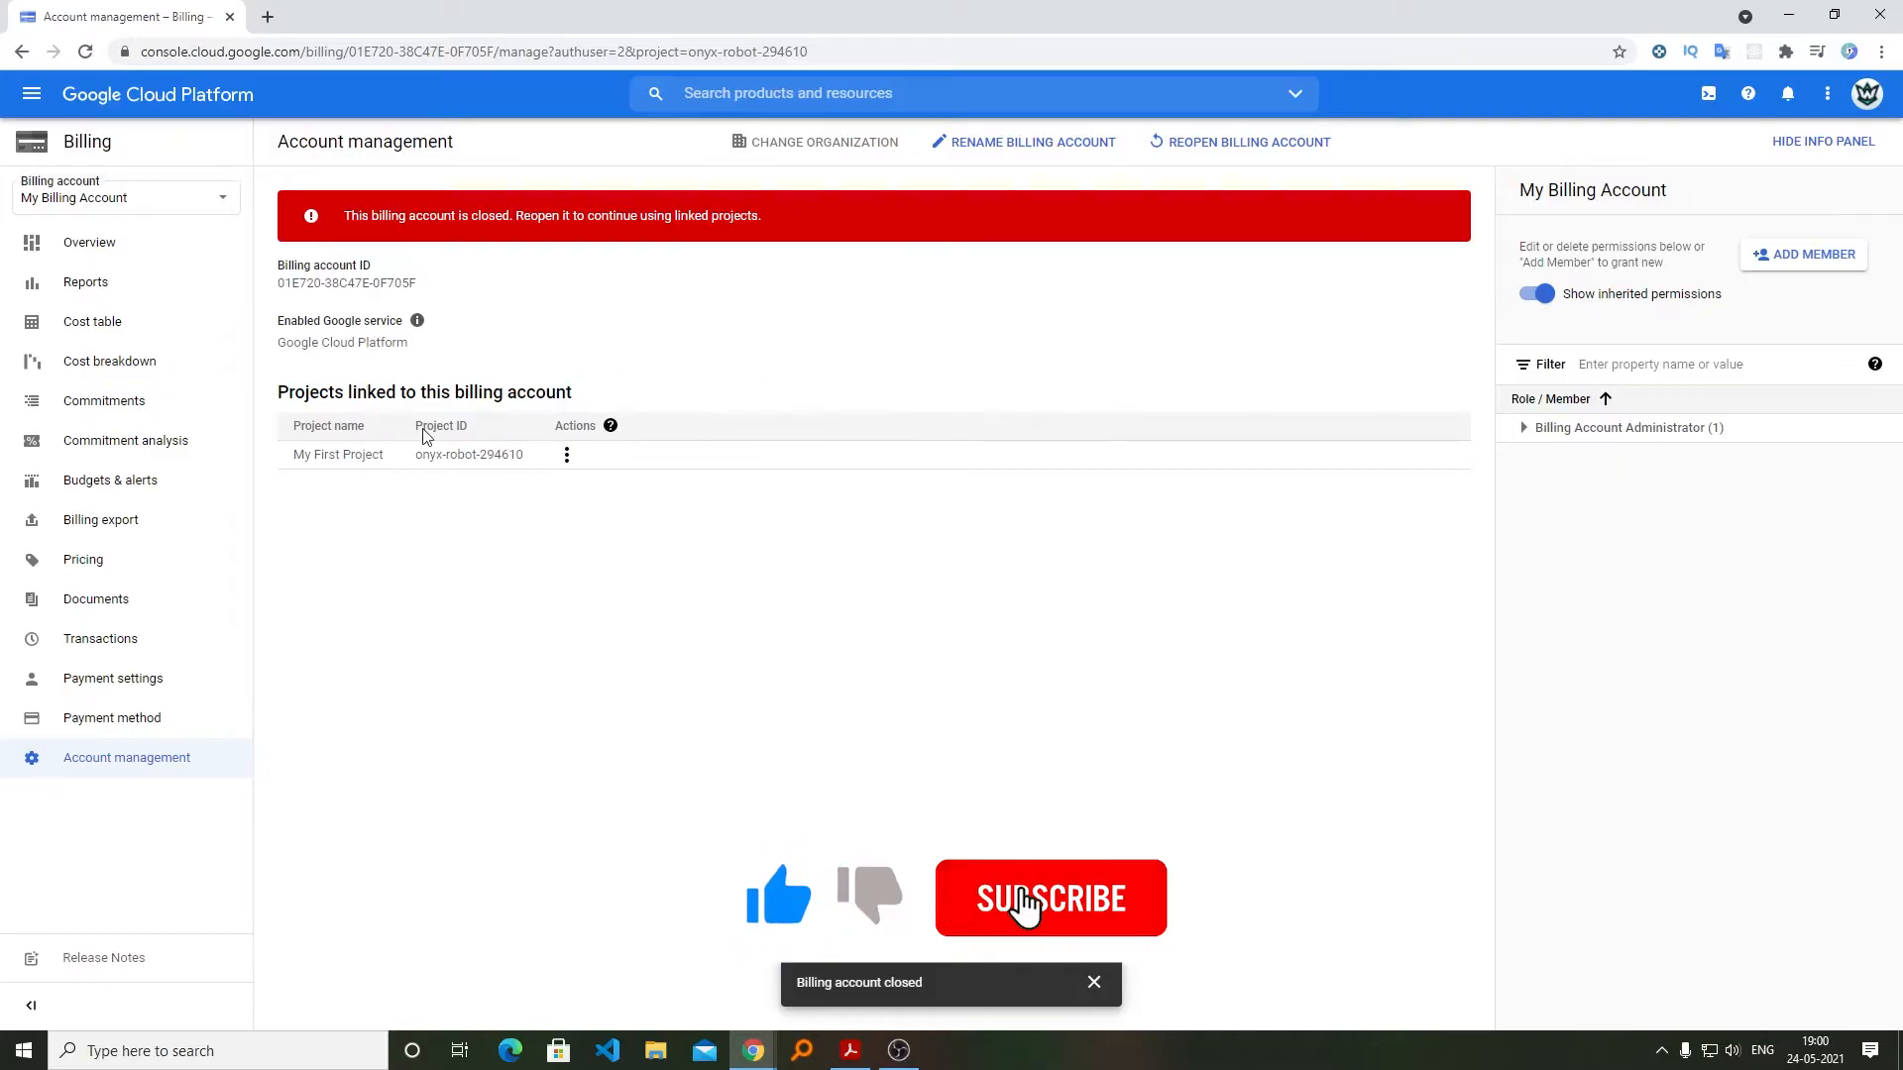
click(1050, 898)
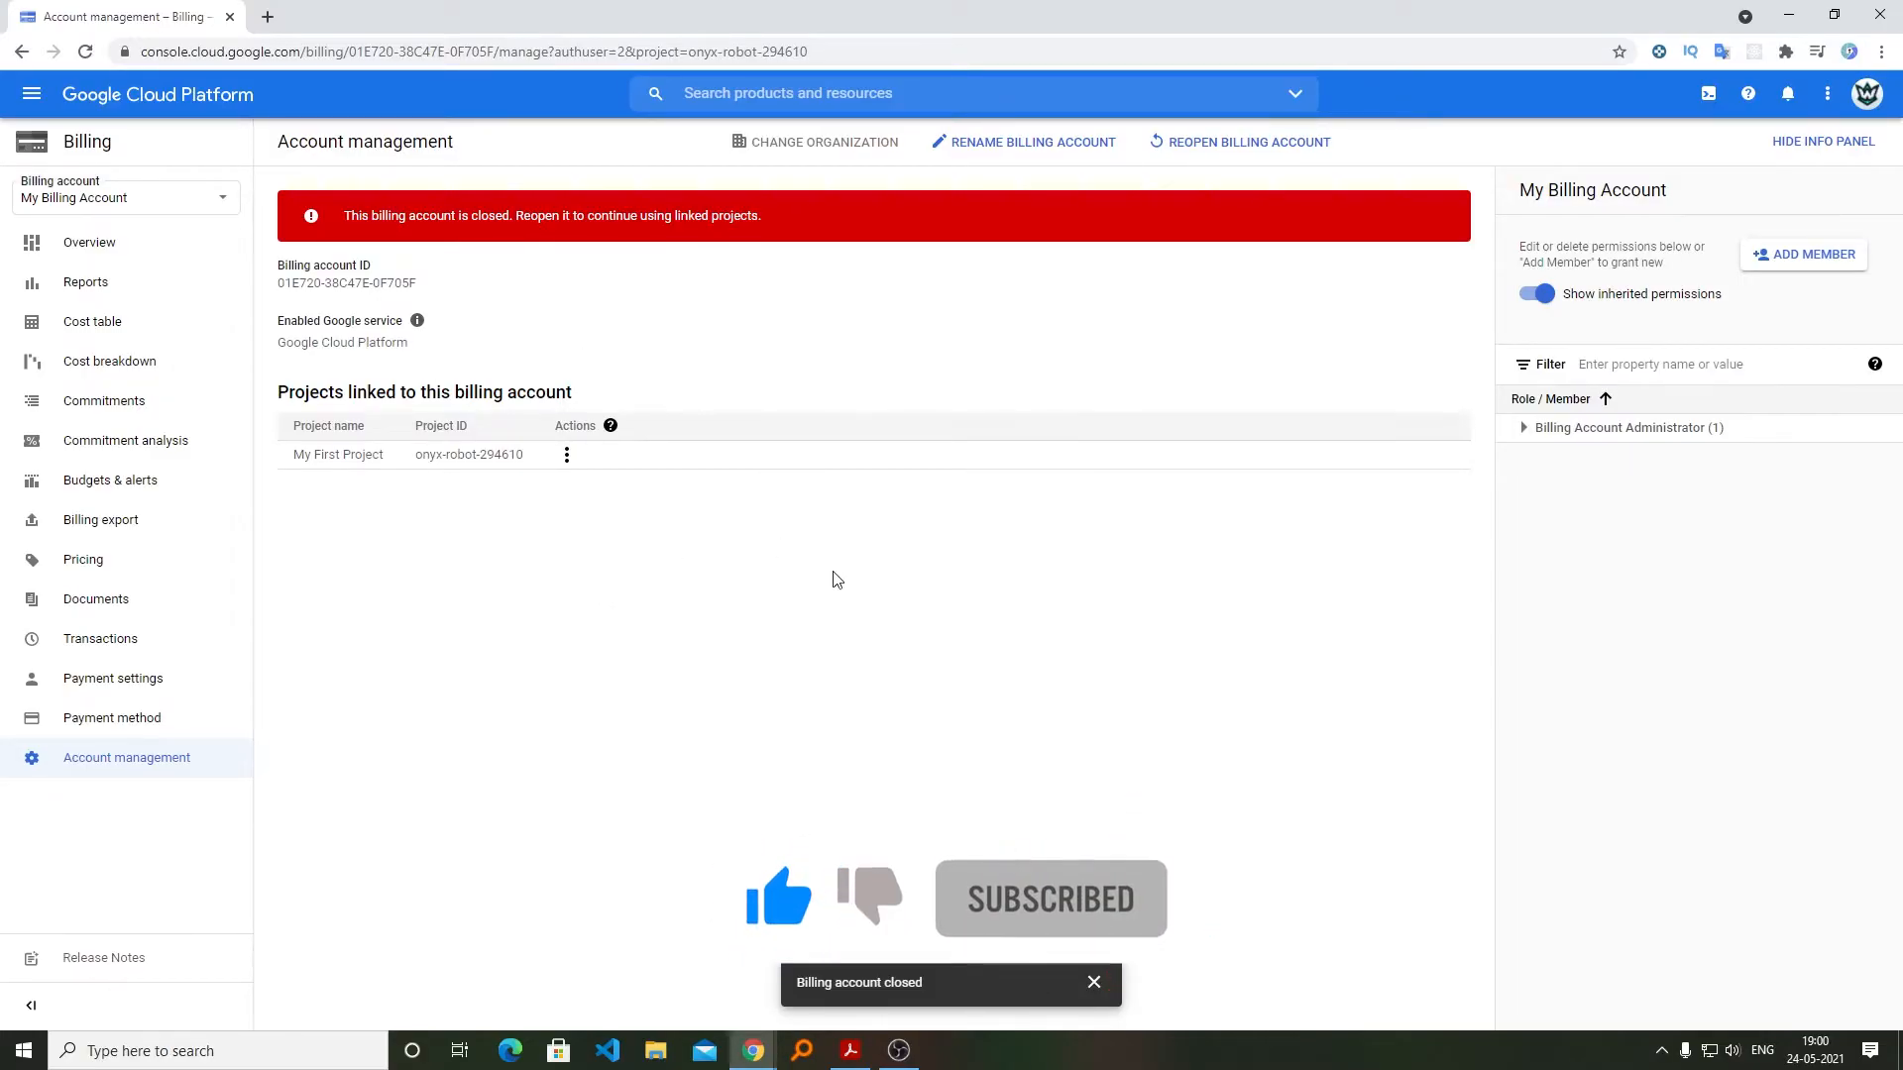
Step: Review the billing Overview showing the red closed-account banner and cost charts
click(89, 242)
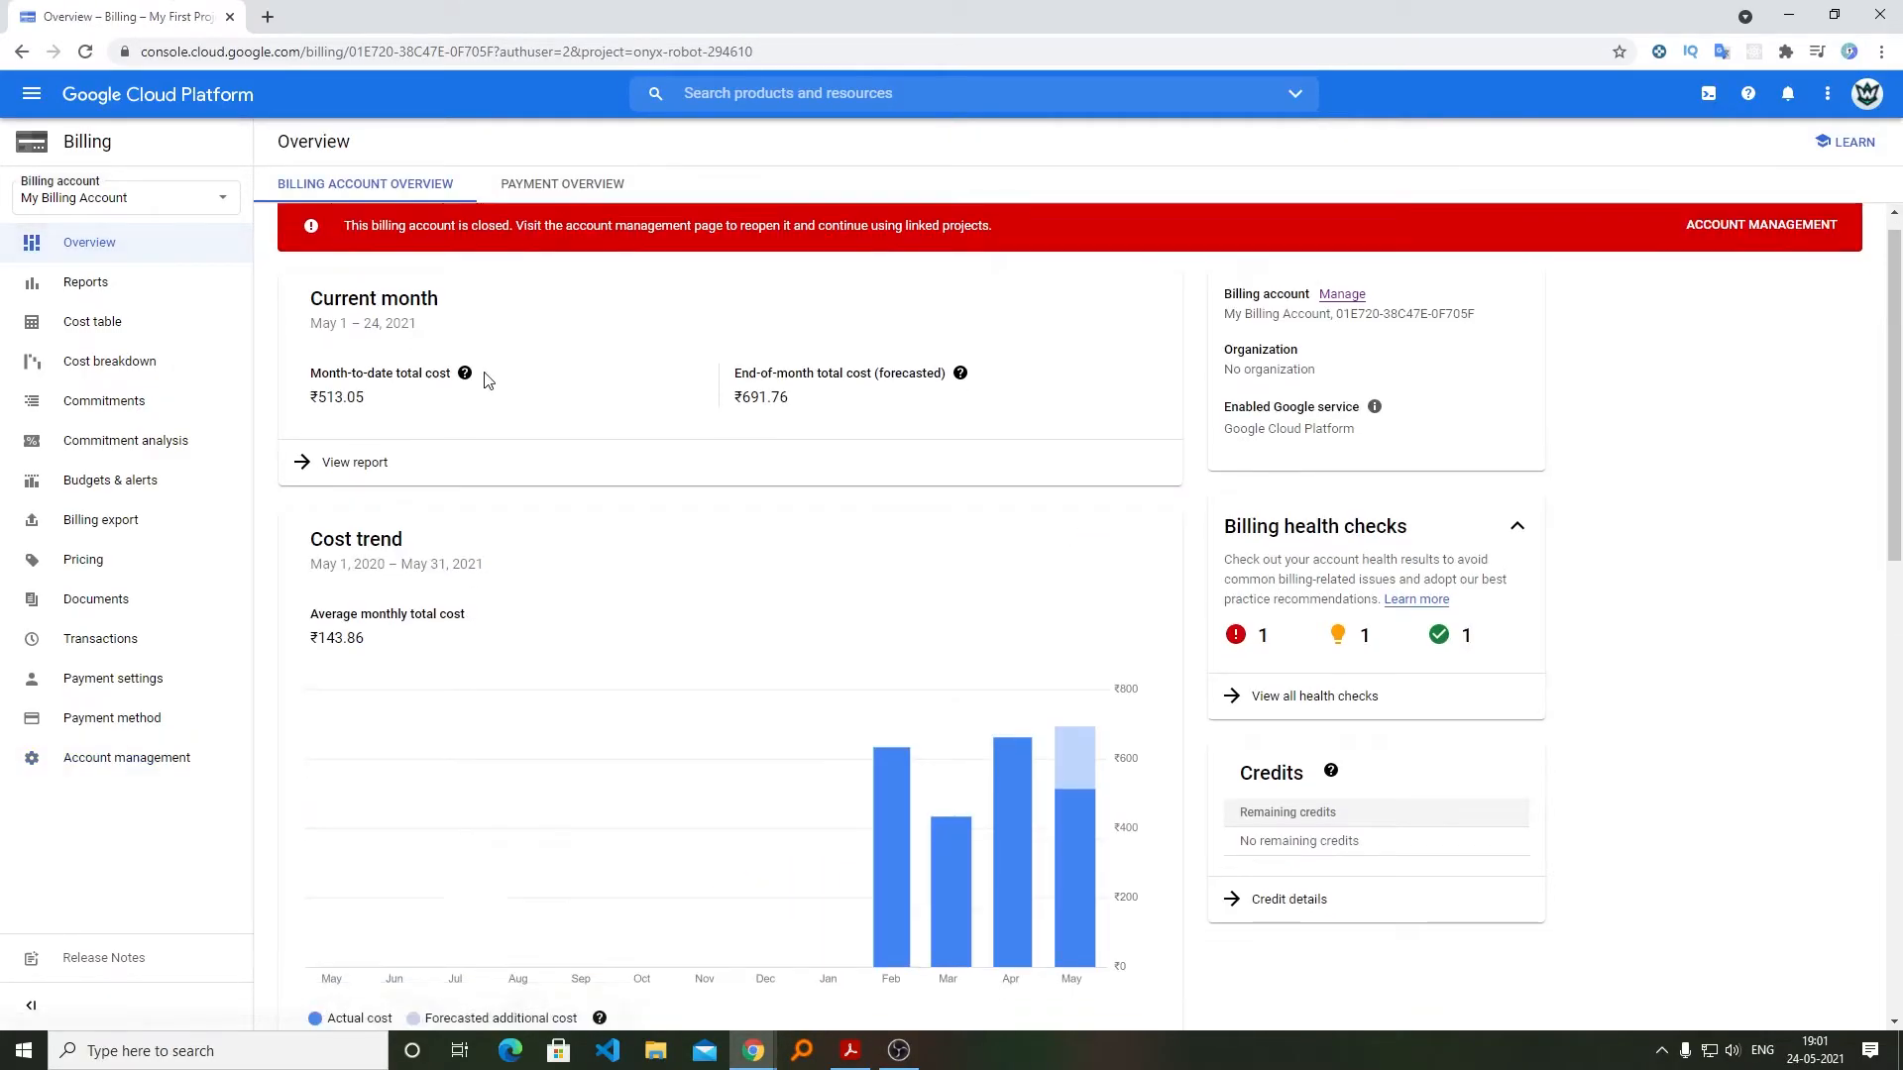
scroll(down, 3)
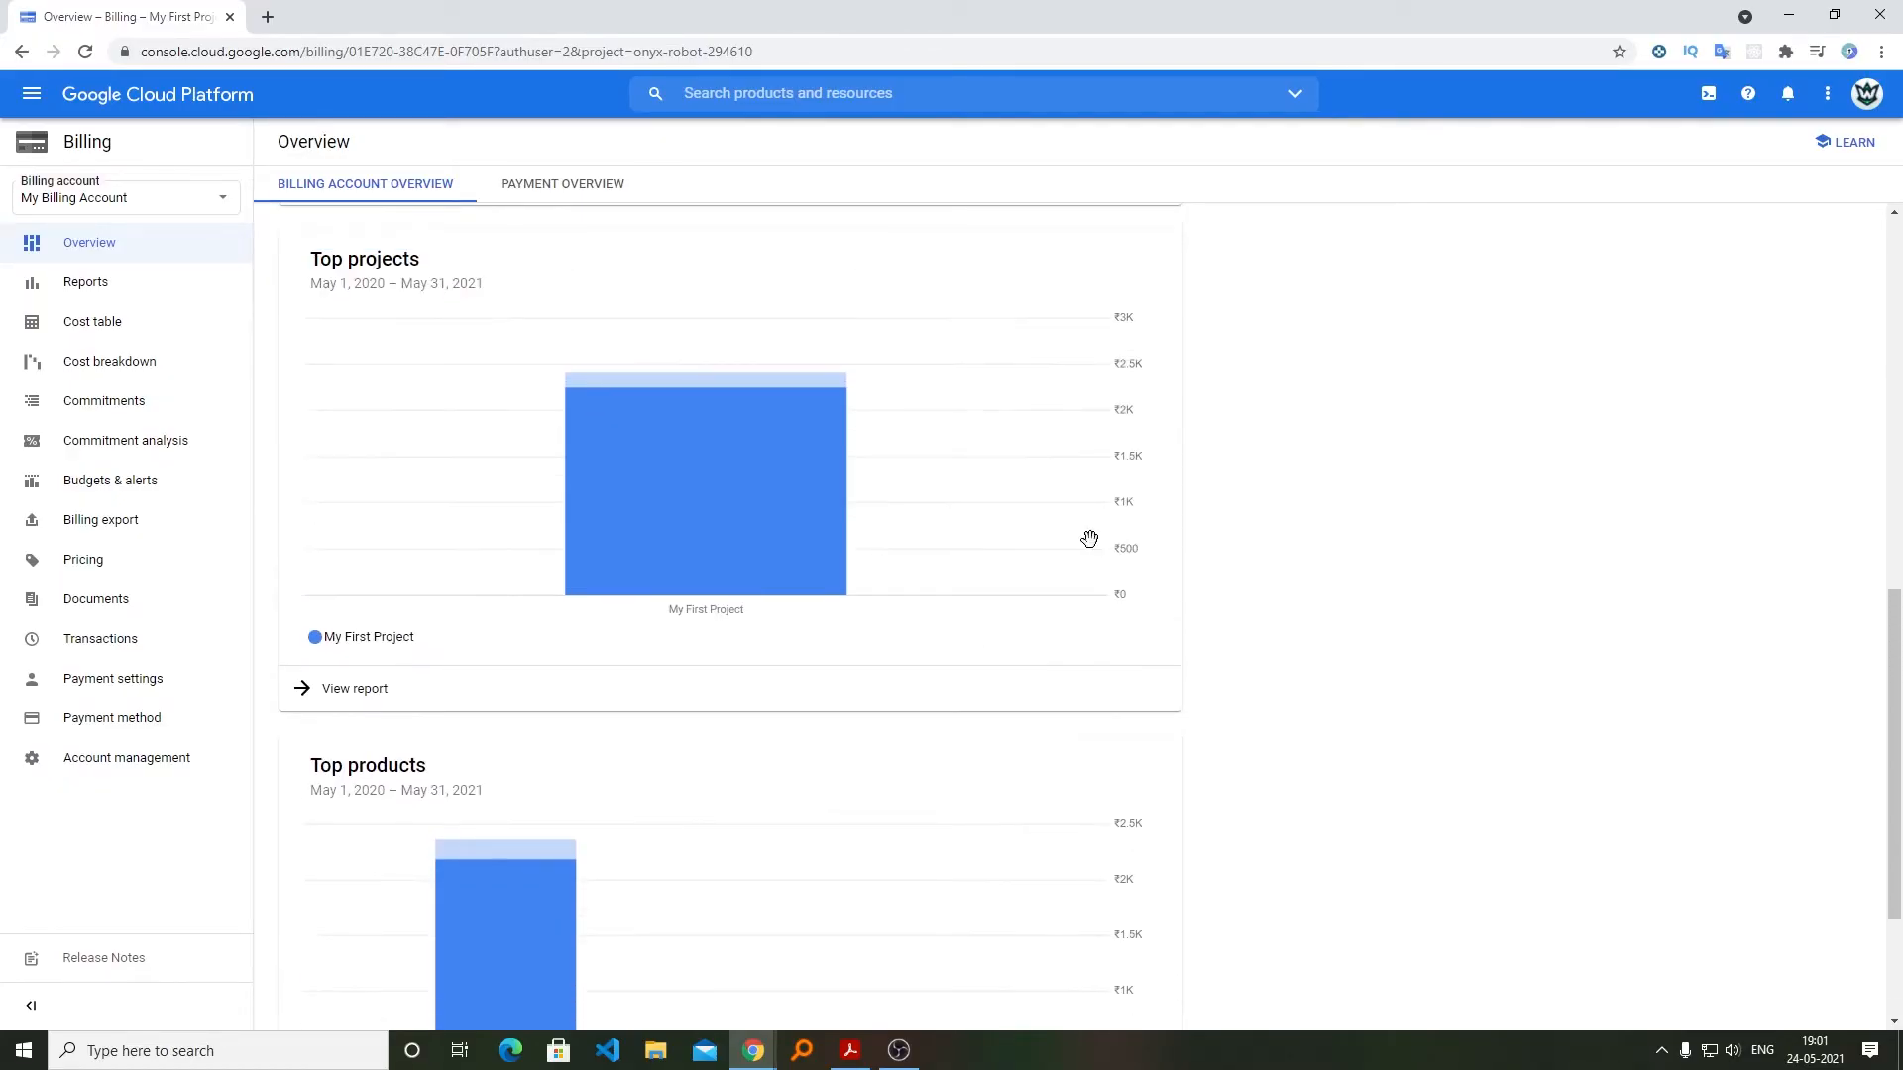
scroll(up, 3)
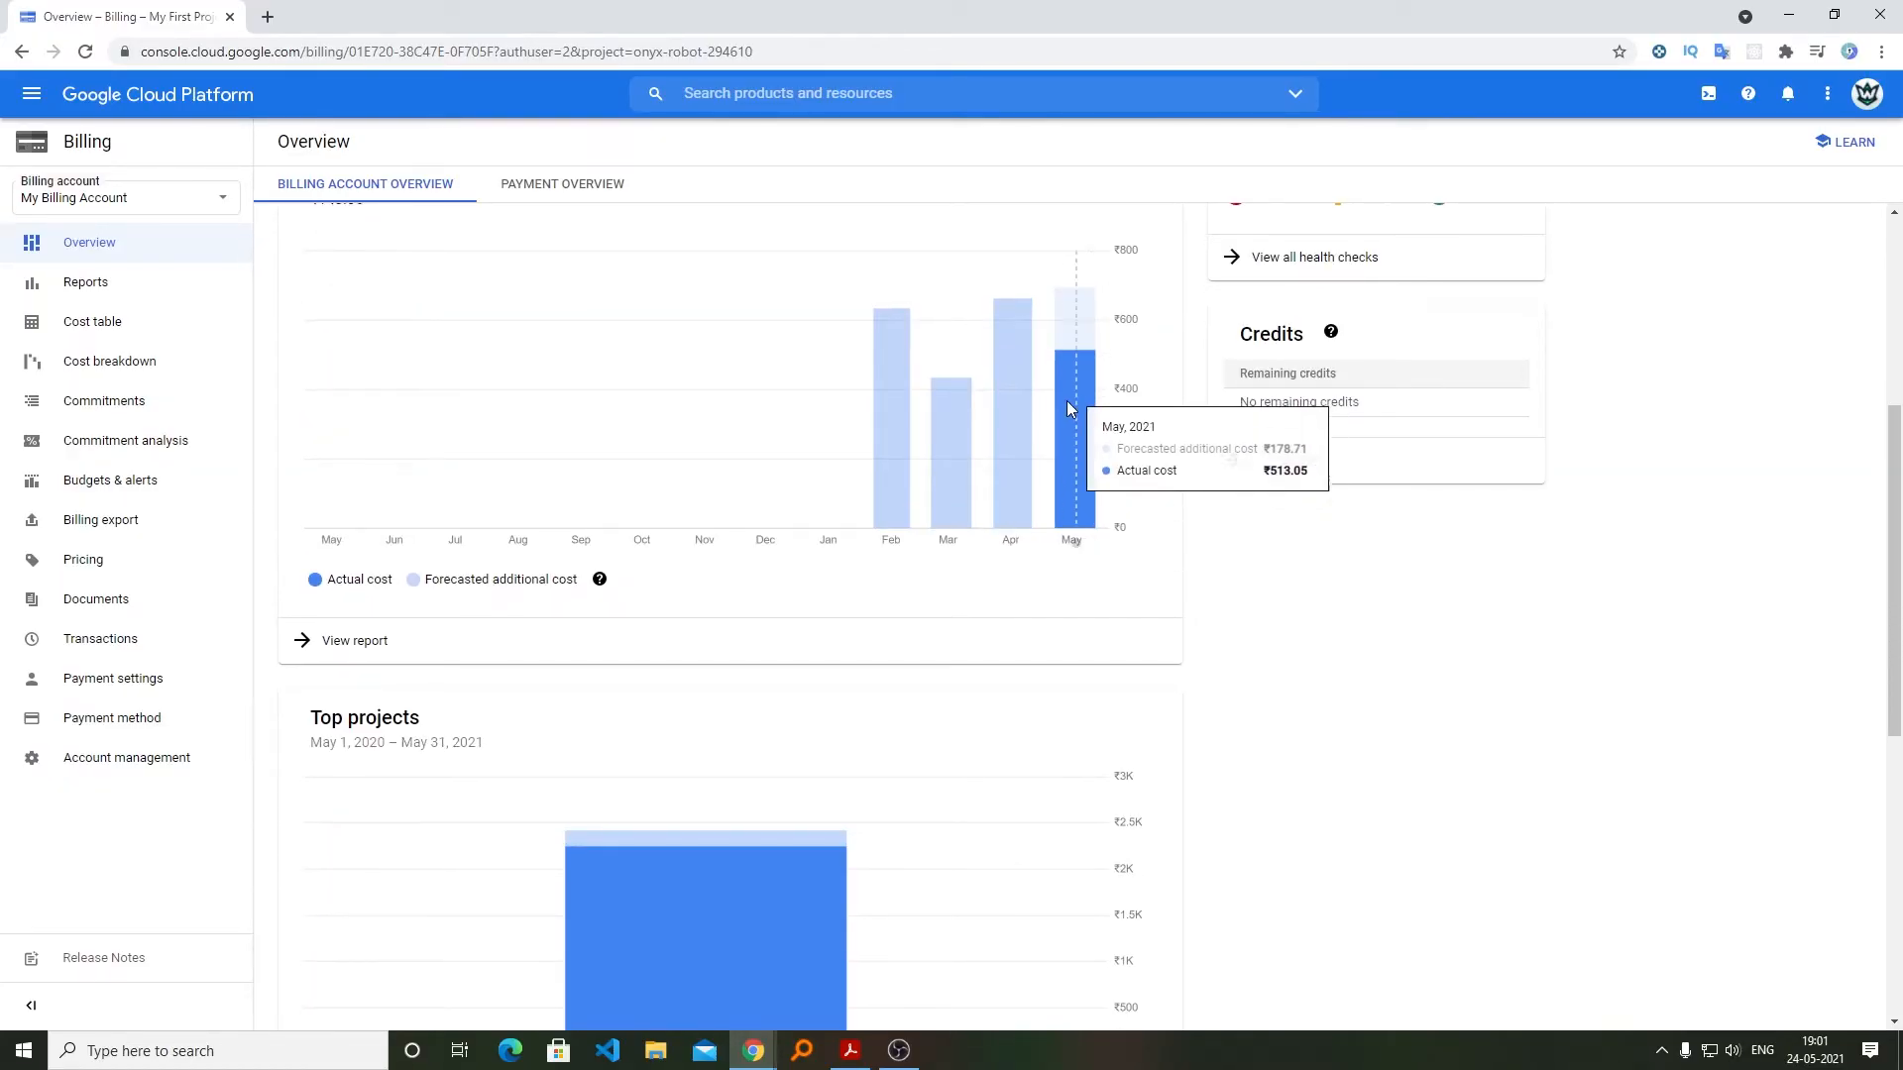
click(561, 182)
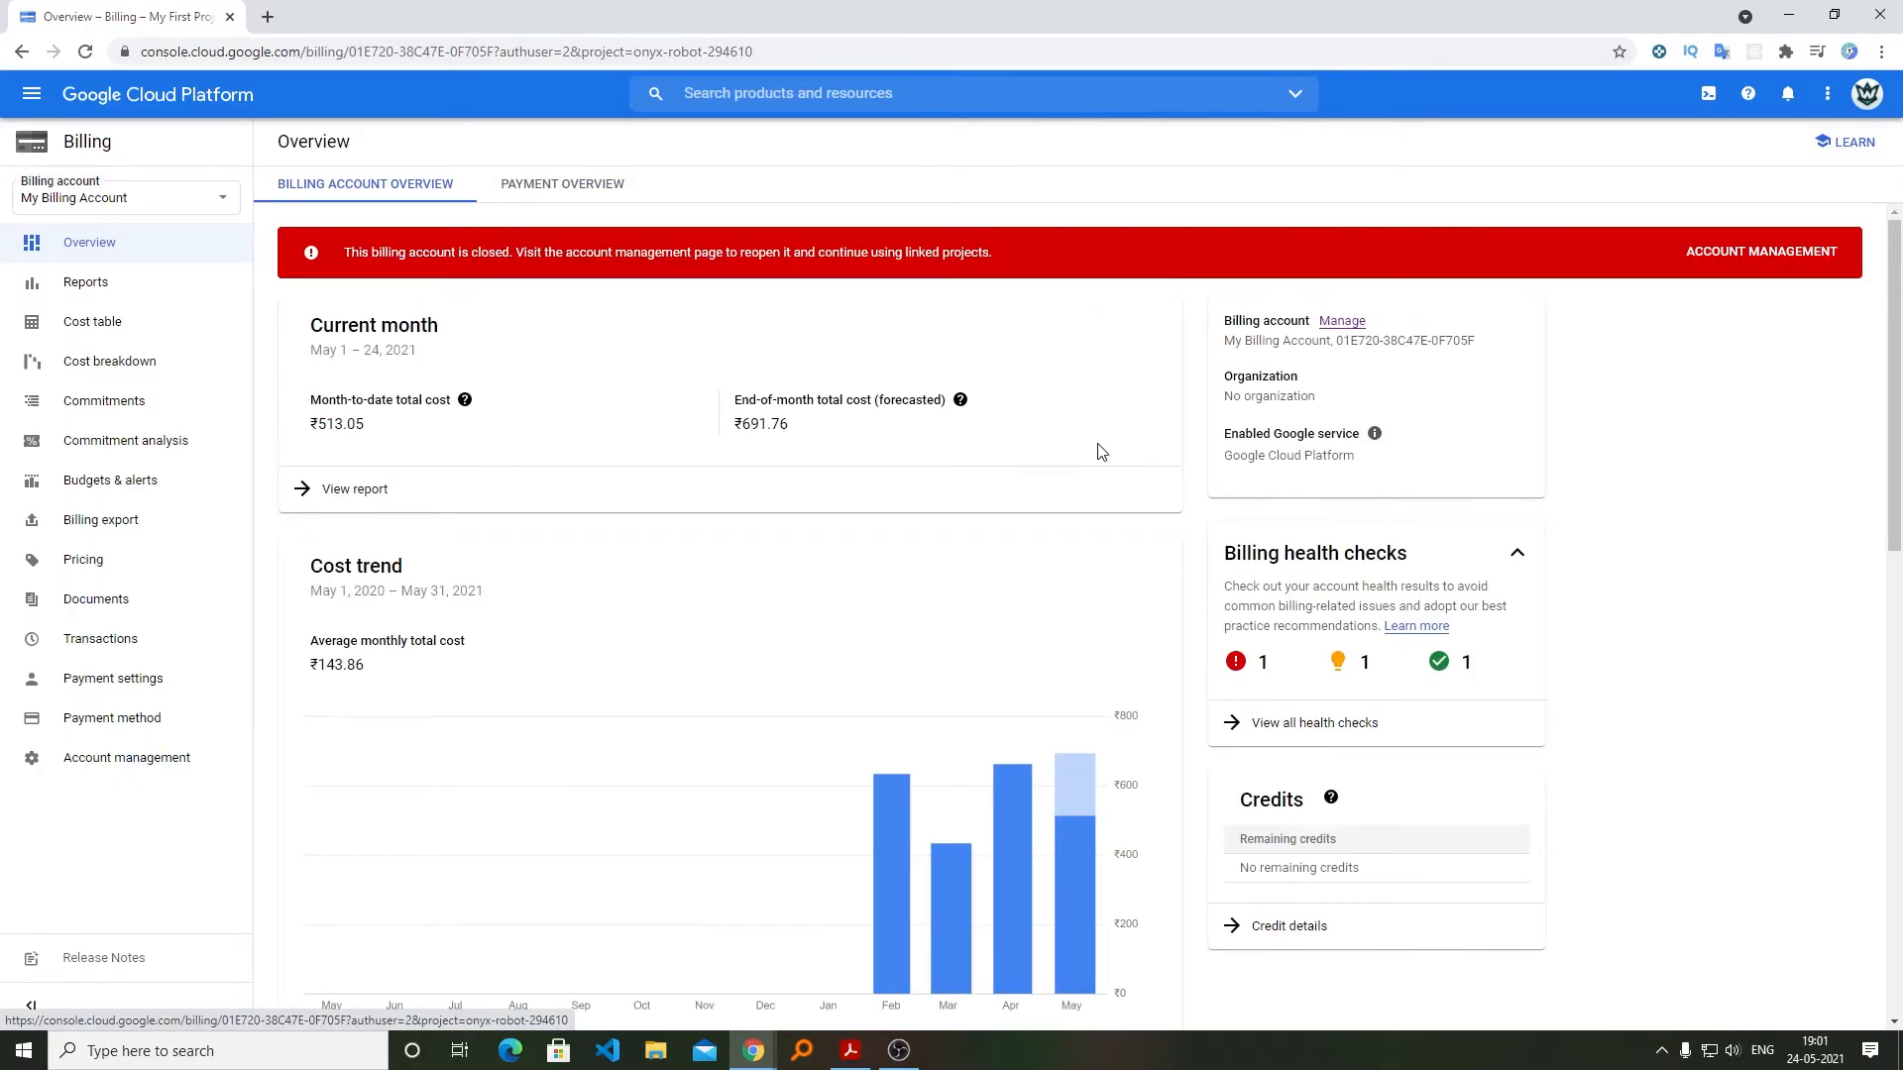
mouse_move(1574, 181)
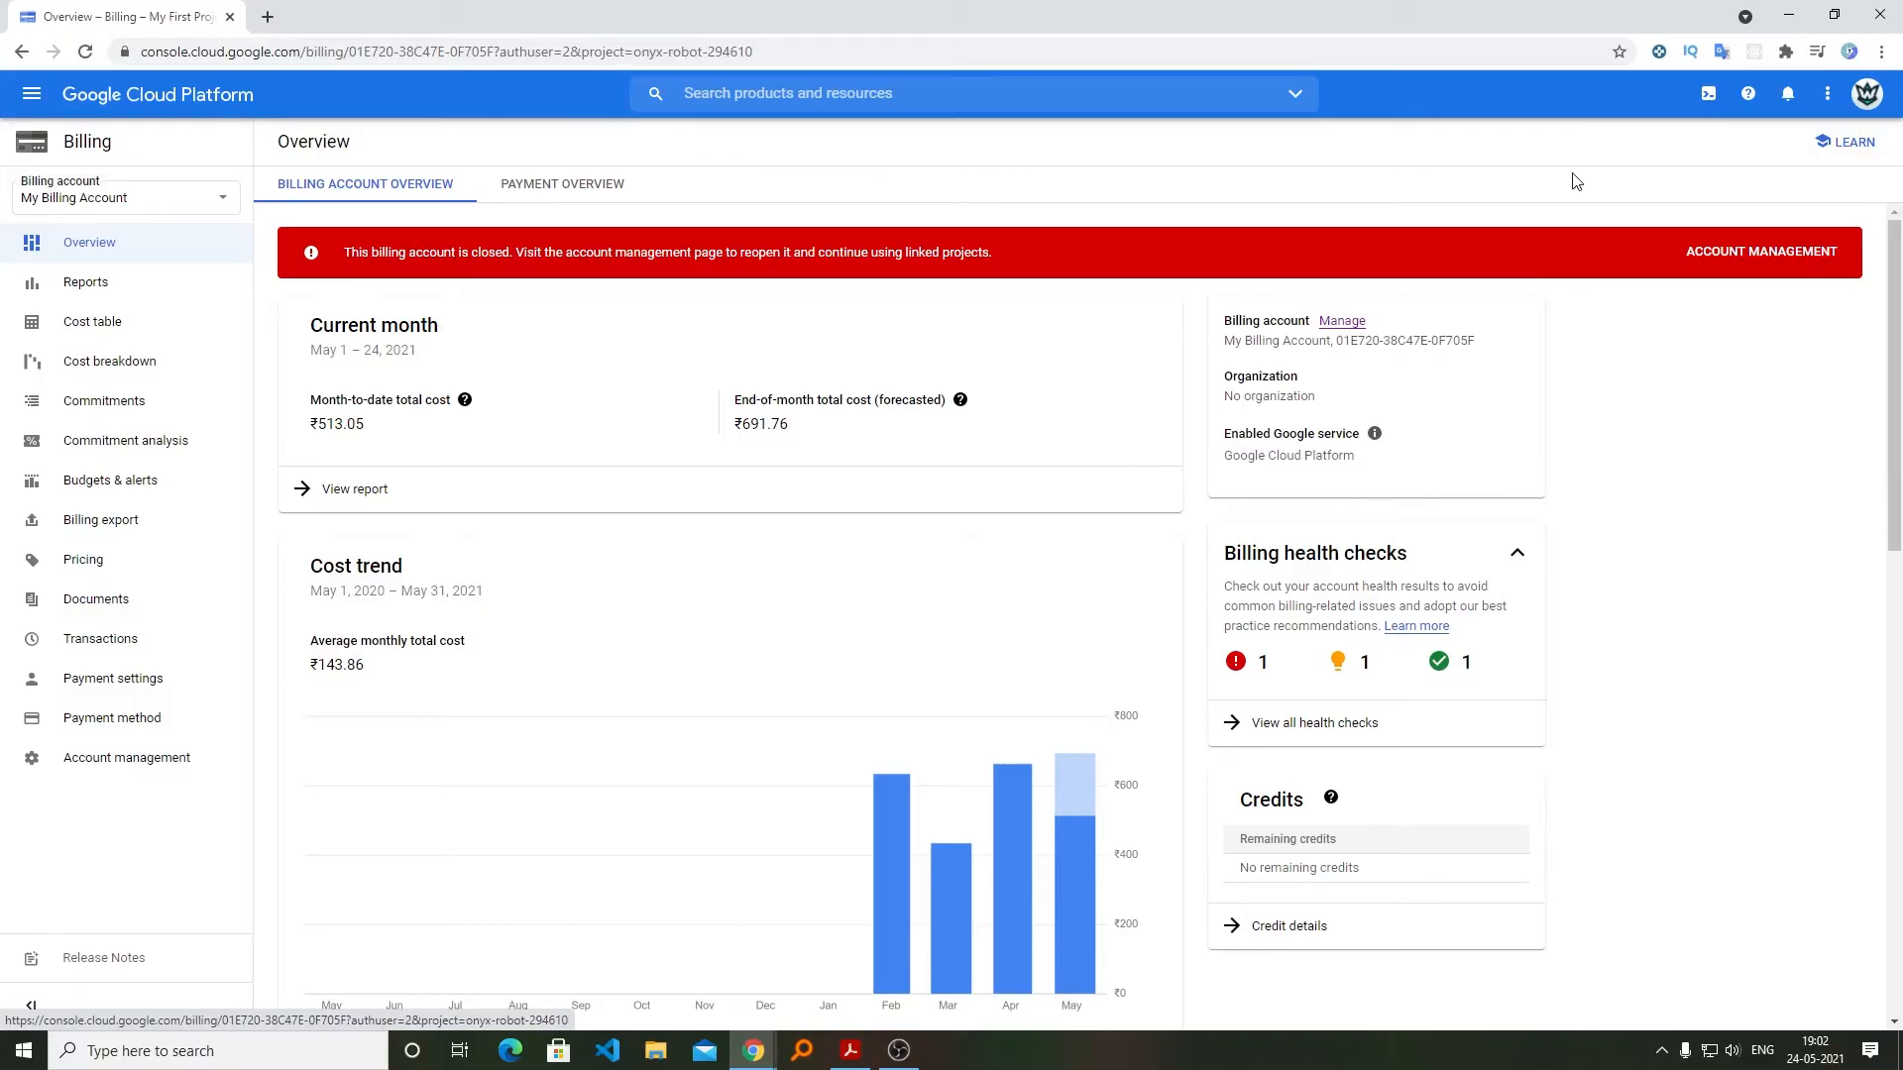
mouse_move(1869, 93)
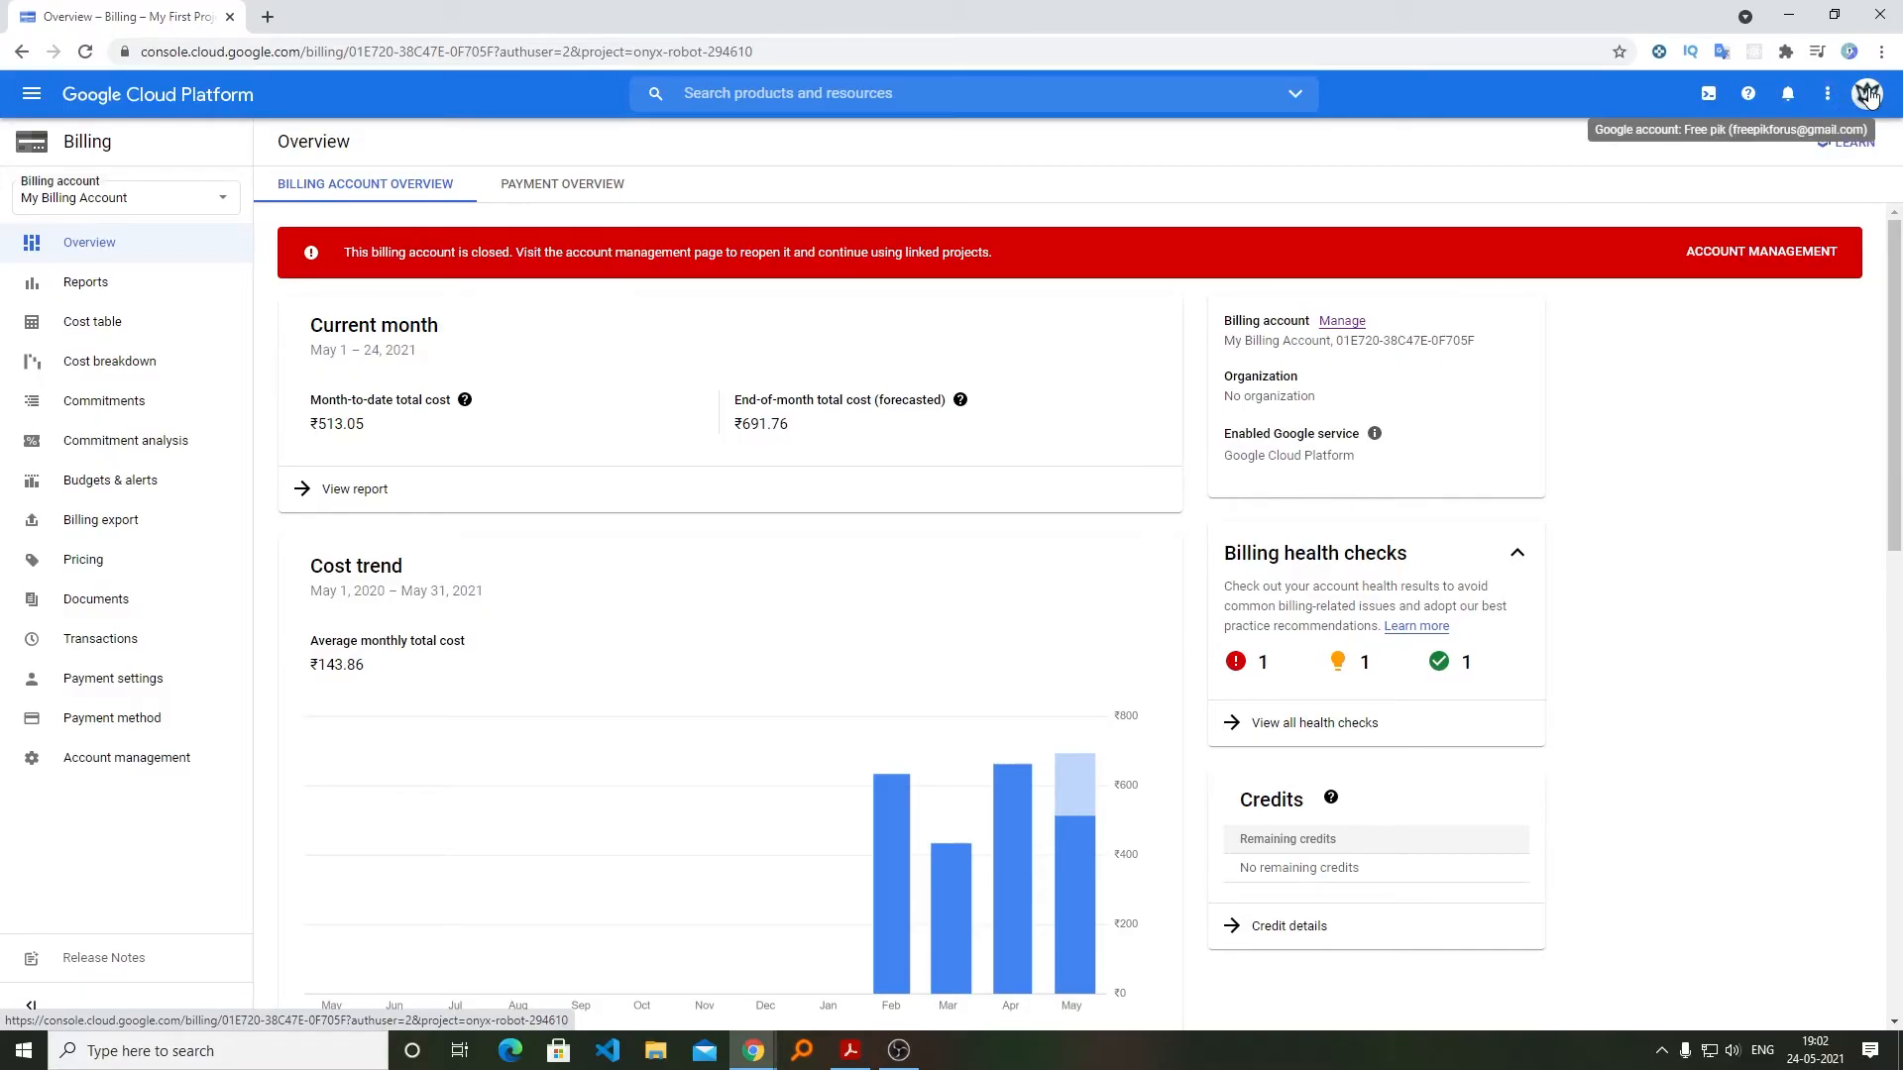